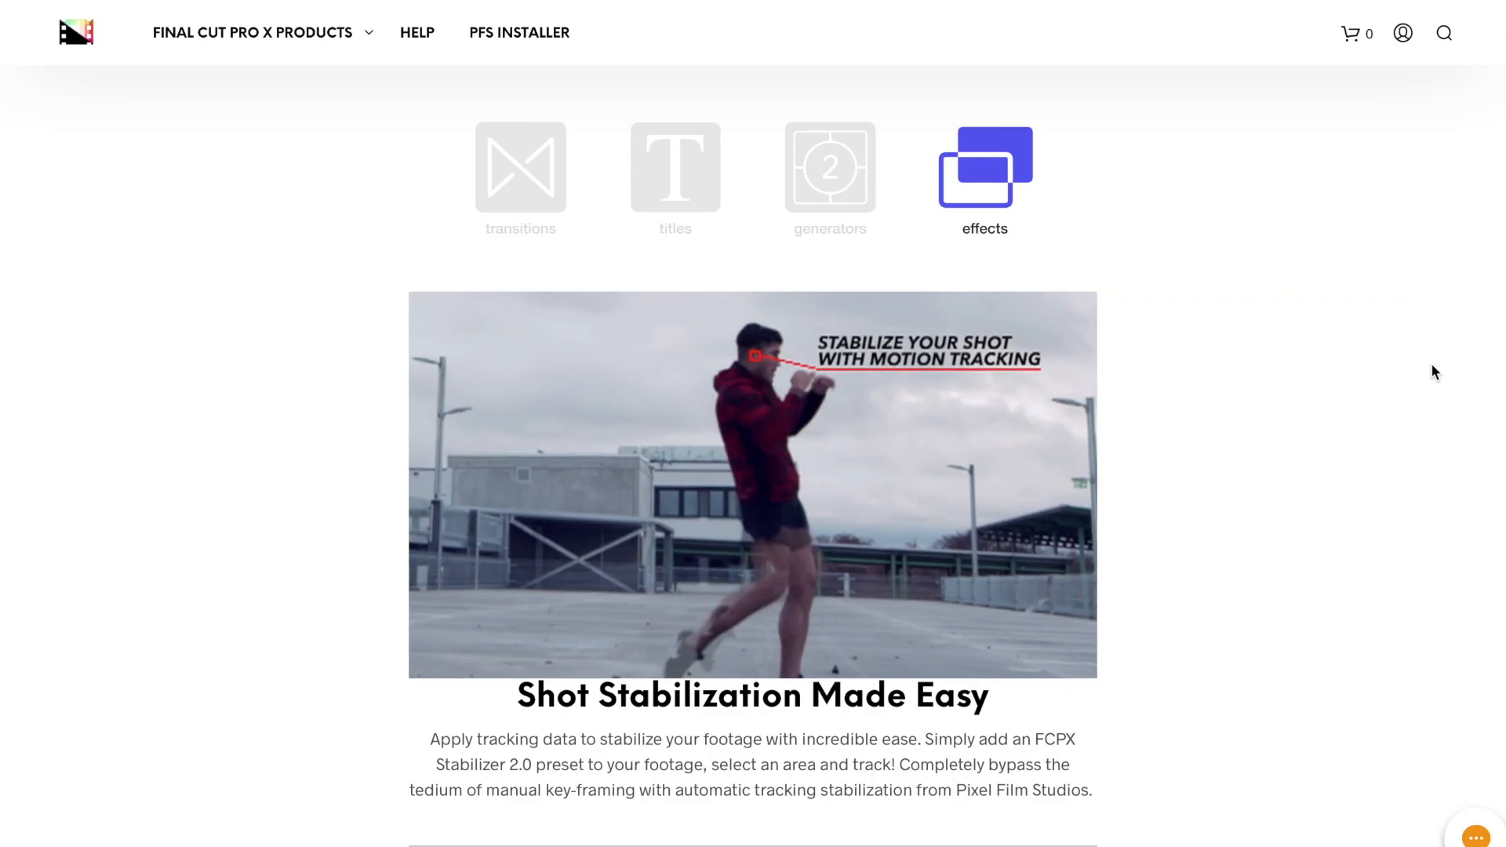
Step: Scroll the FCPX Stabilizer 2.0 page through the Shot Stabilization and Track Editor sections
scroll(down, 3)
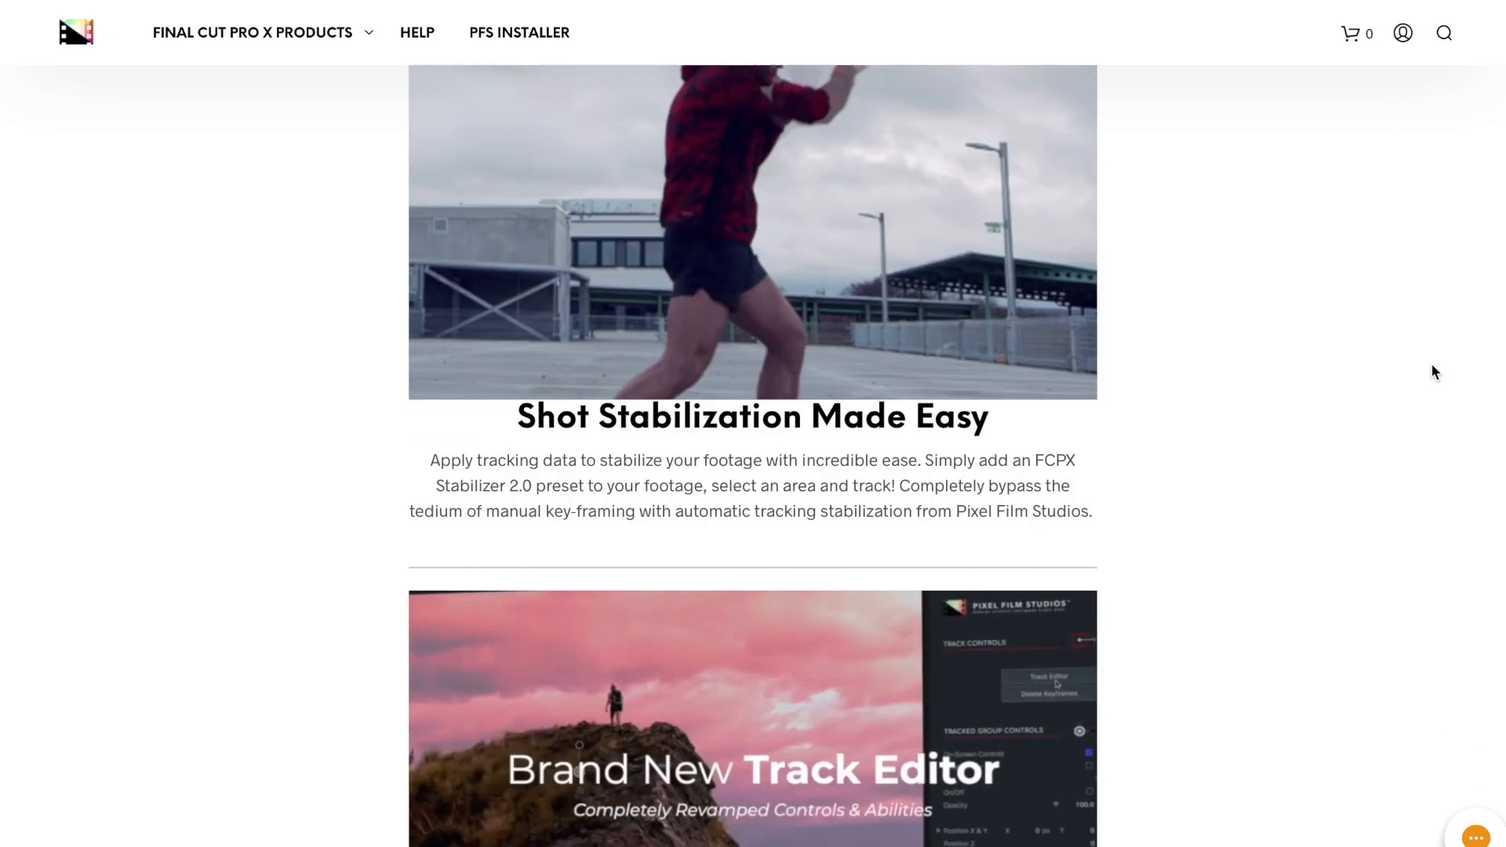
scroll(down, 3)
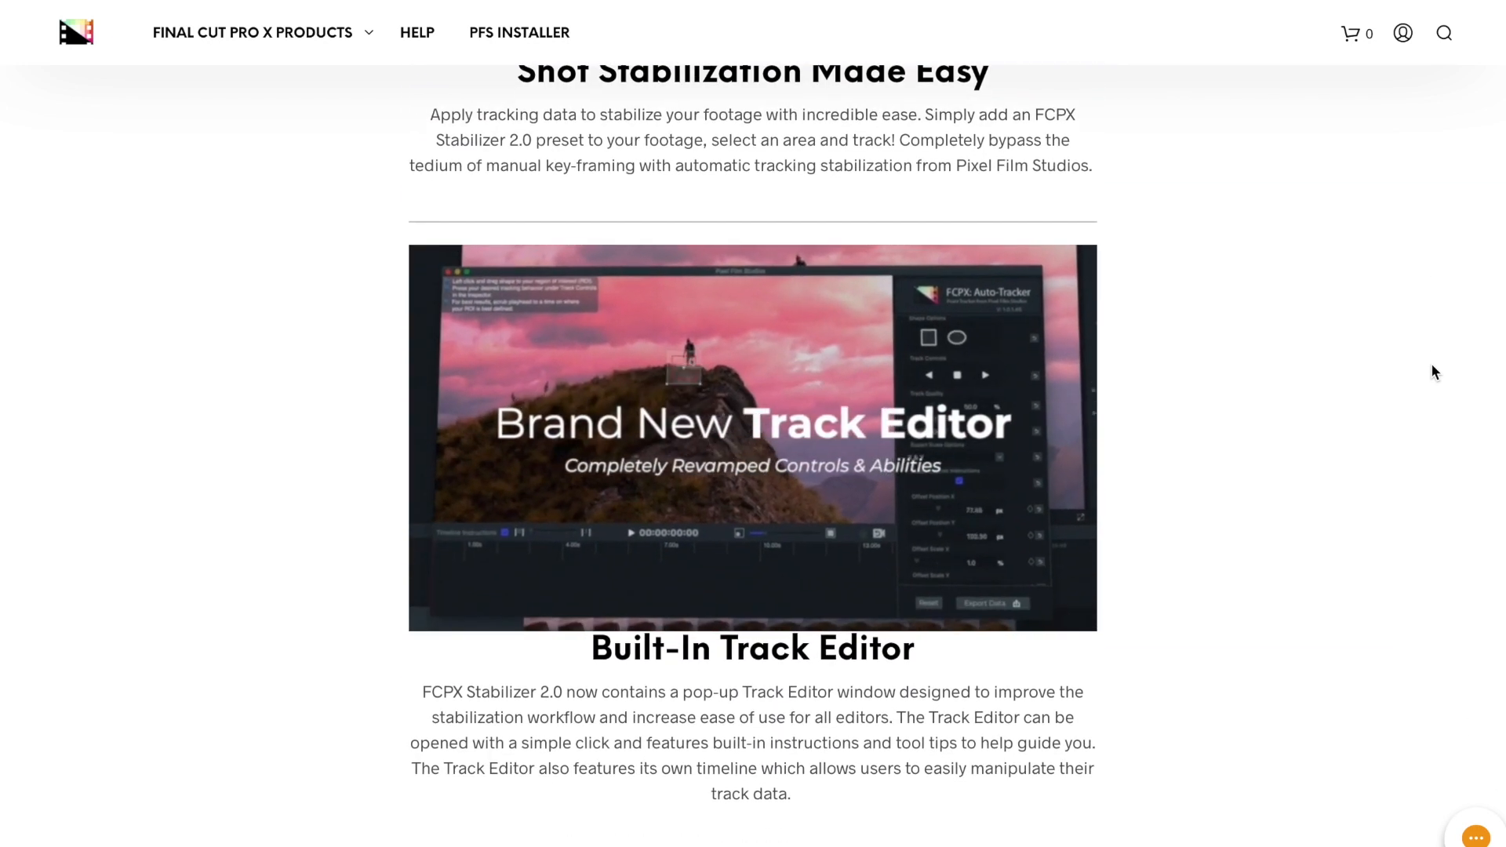
scroll(down, 3)
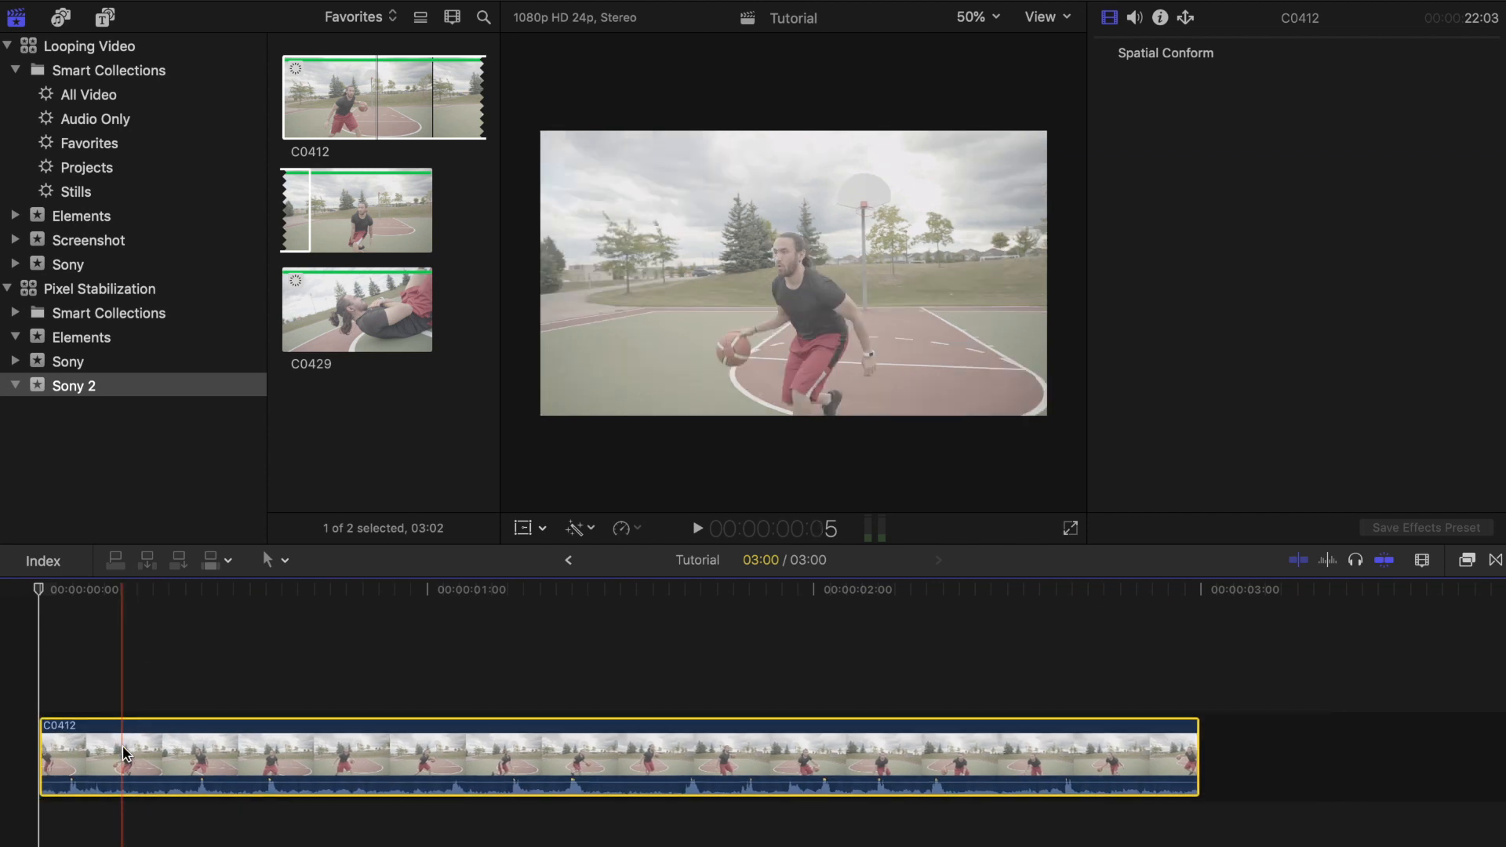
Step: Select clip C0412 with FCPX Stabilizer 2.0 applied and launch its Track Editor
click(1109, 17)
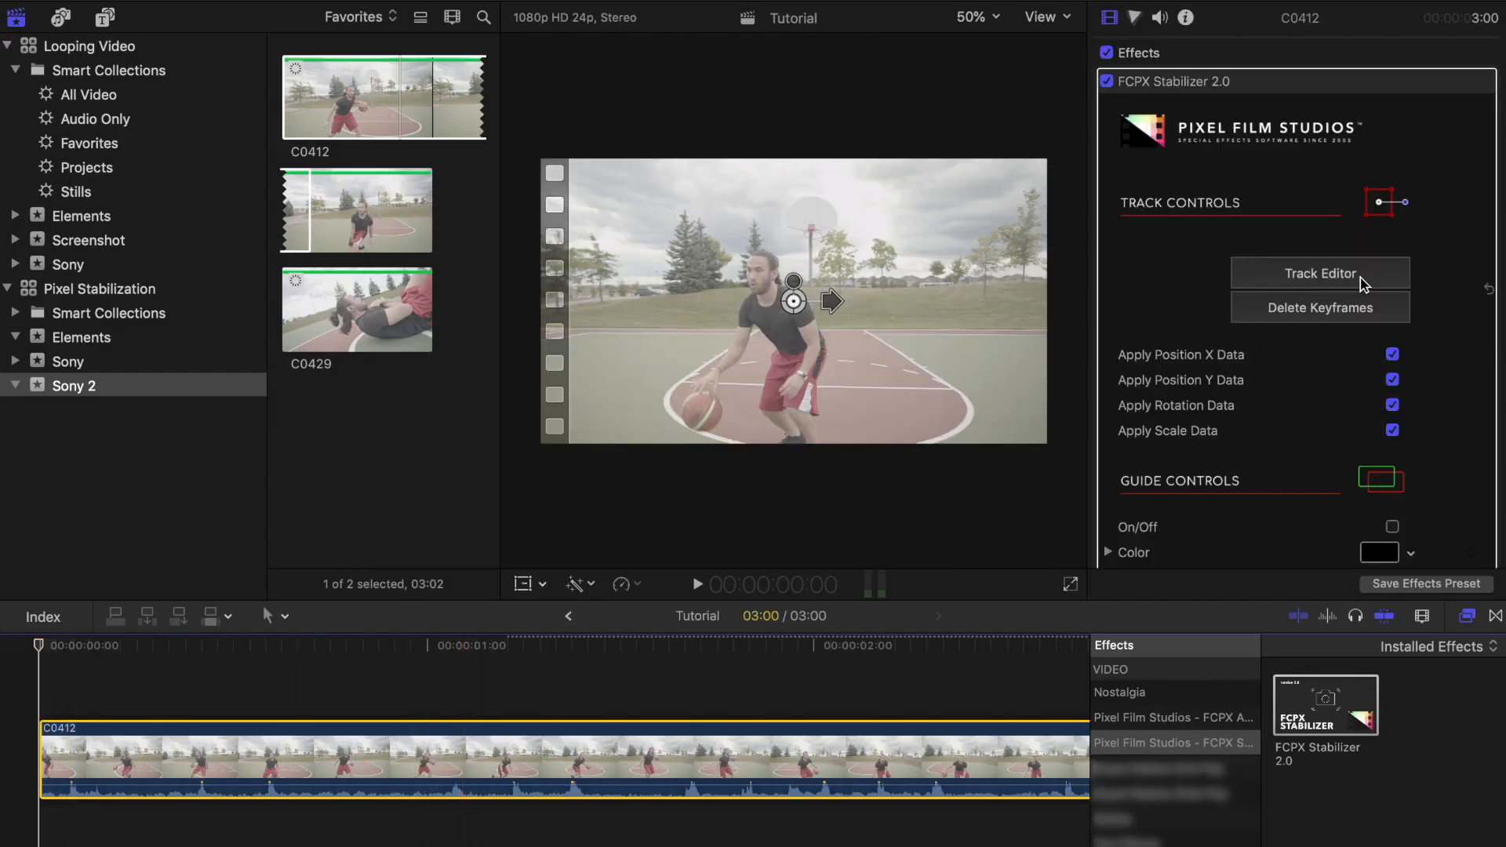
click(1318, 273)
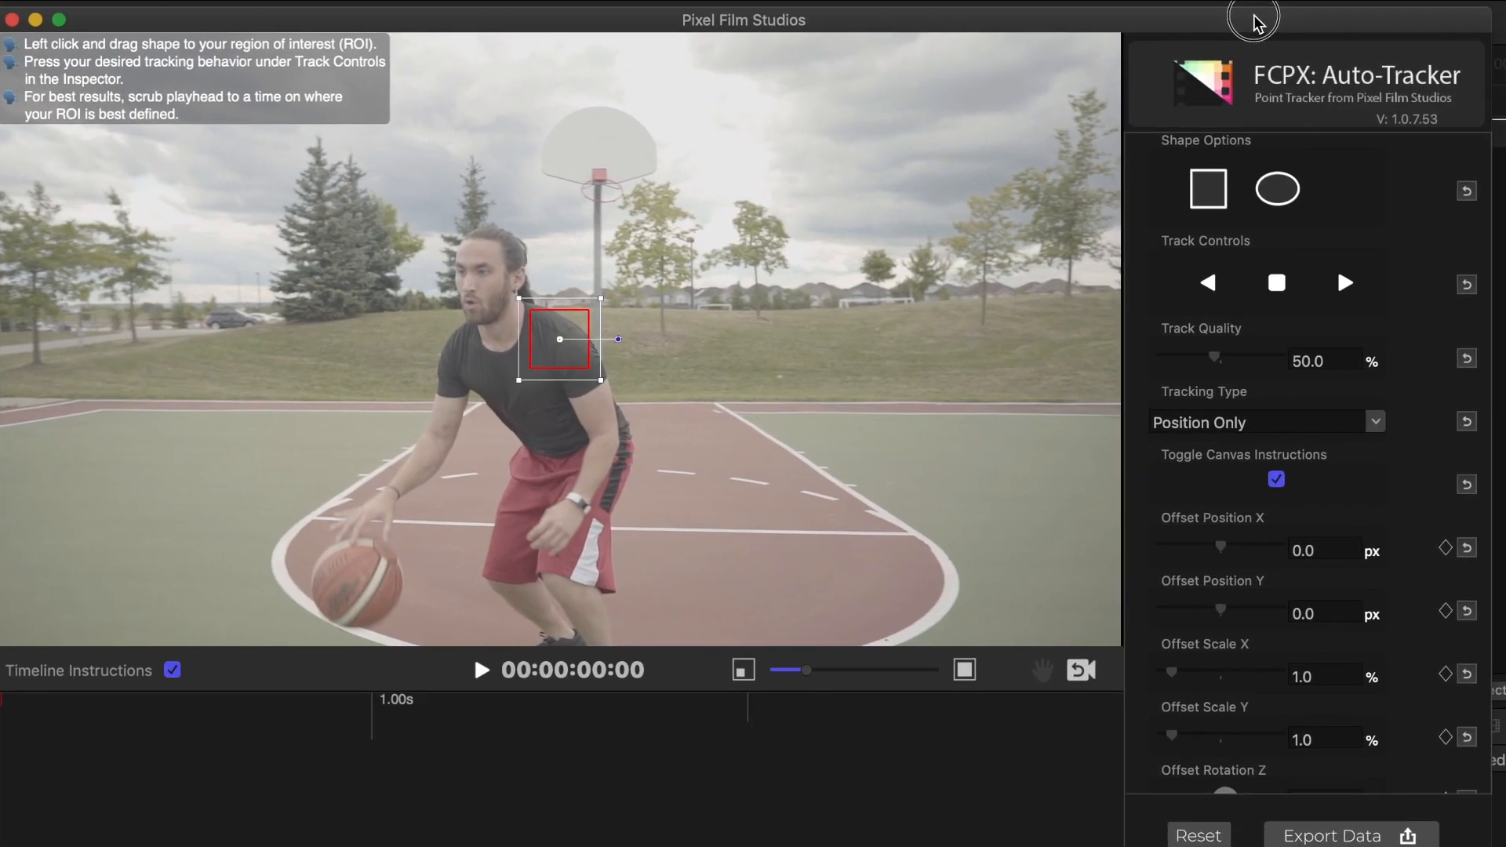
mouse_move(1259, 25)
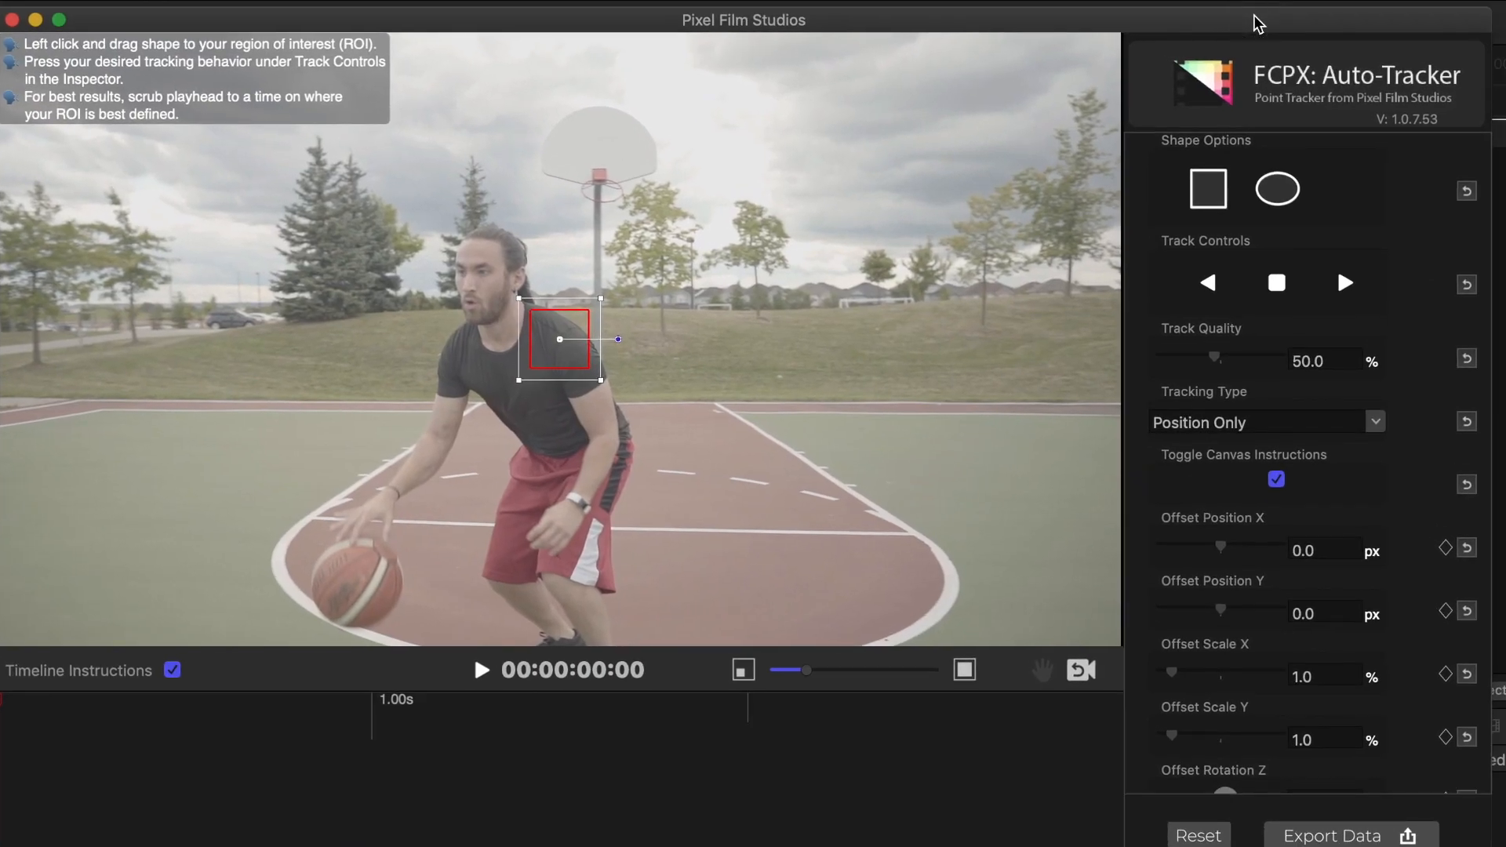
Step: Fit the ROI box tightly around the player's eyes, tracking position only at 100% quality
drag(790, 670, 858, 639)
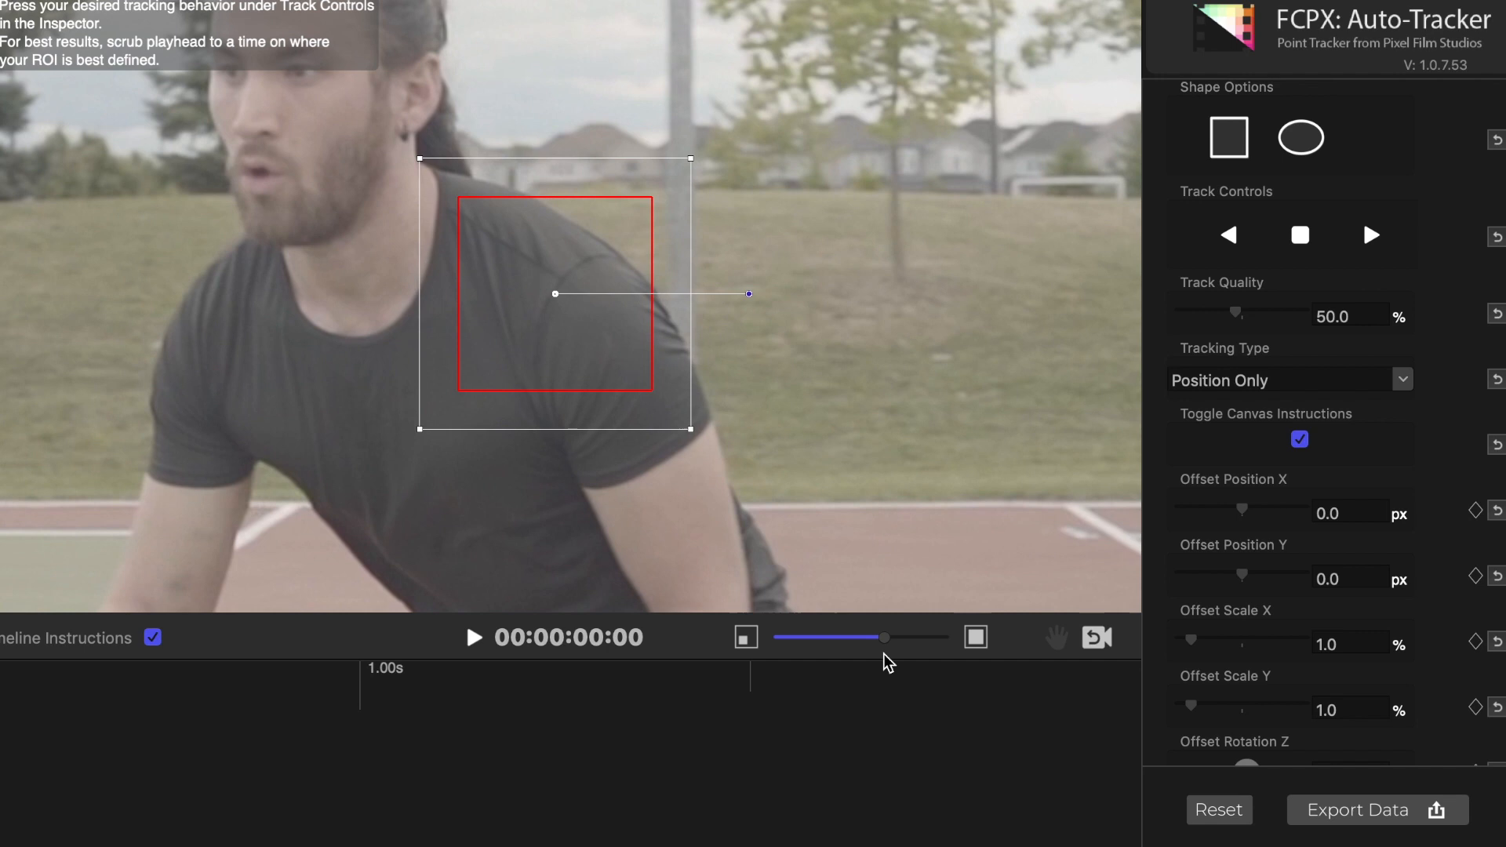
mouse_move(1055, 640)
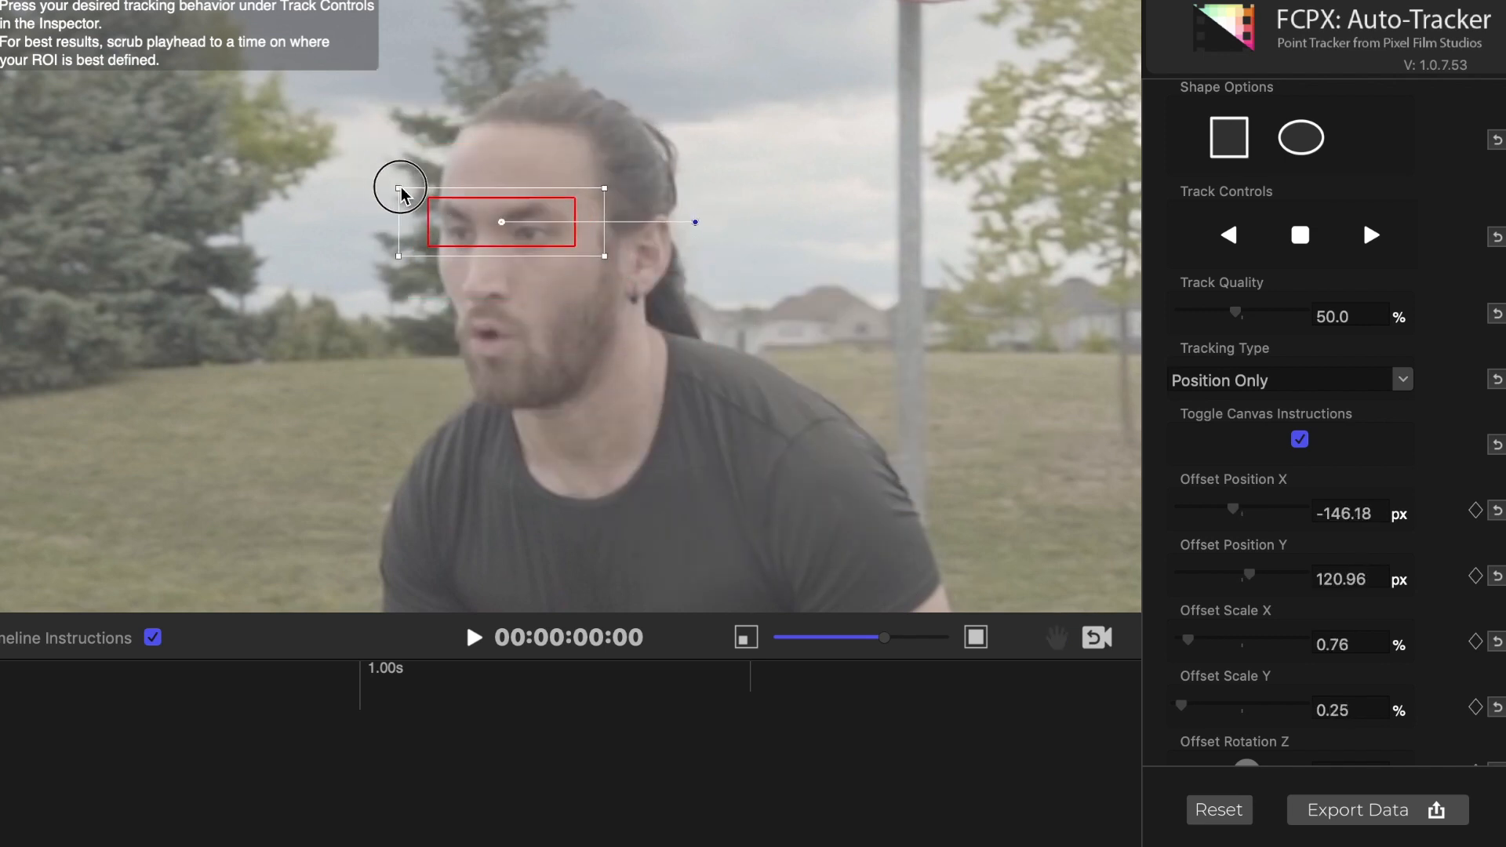
drag(499, 223, 508, 242)
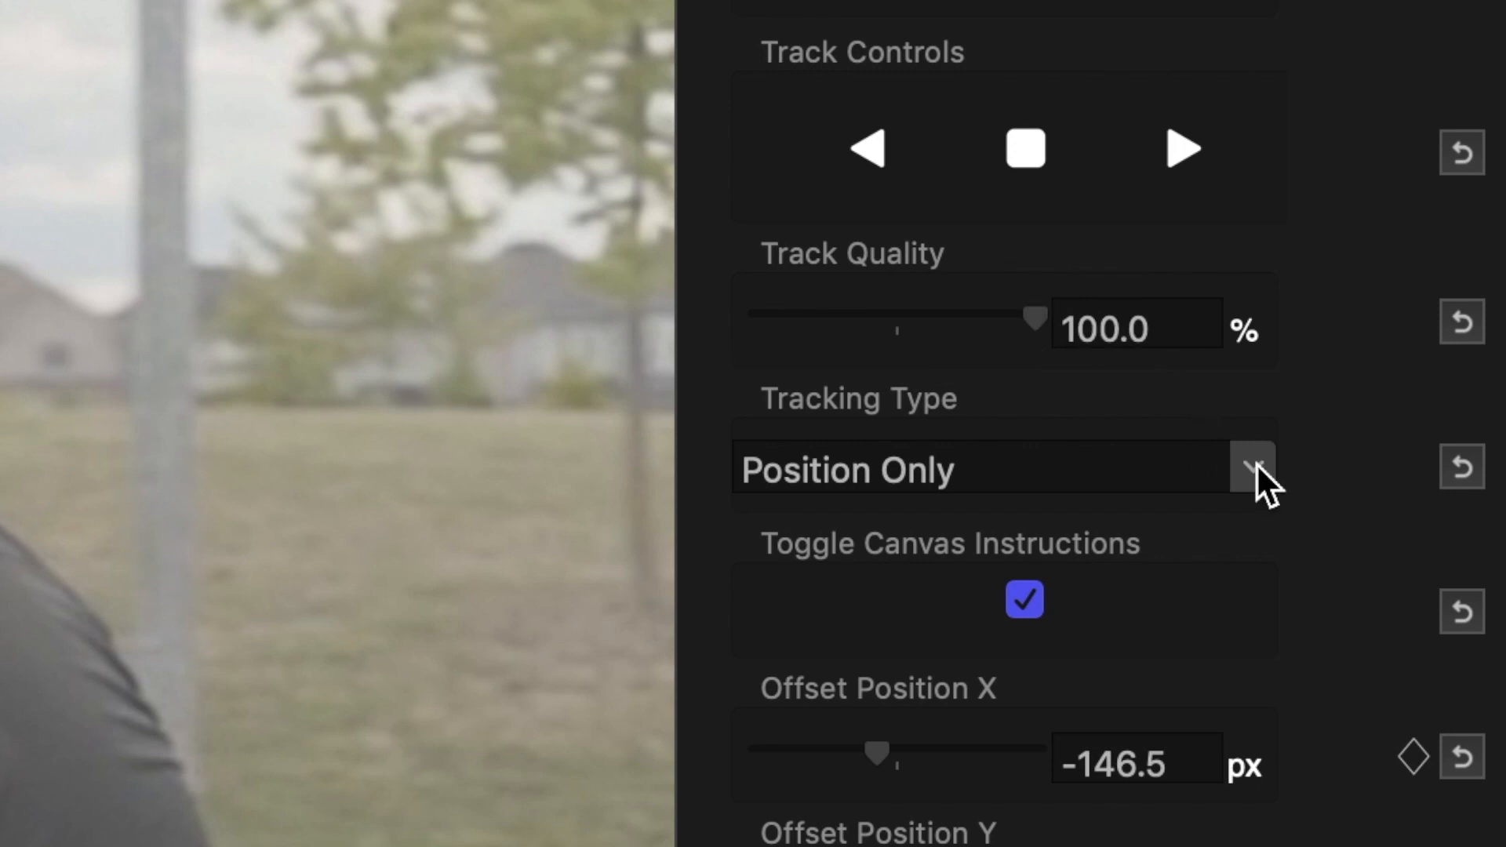
click(1252, 470)
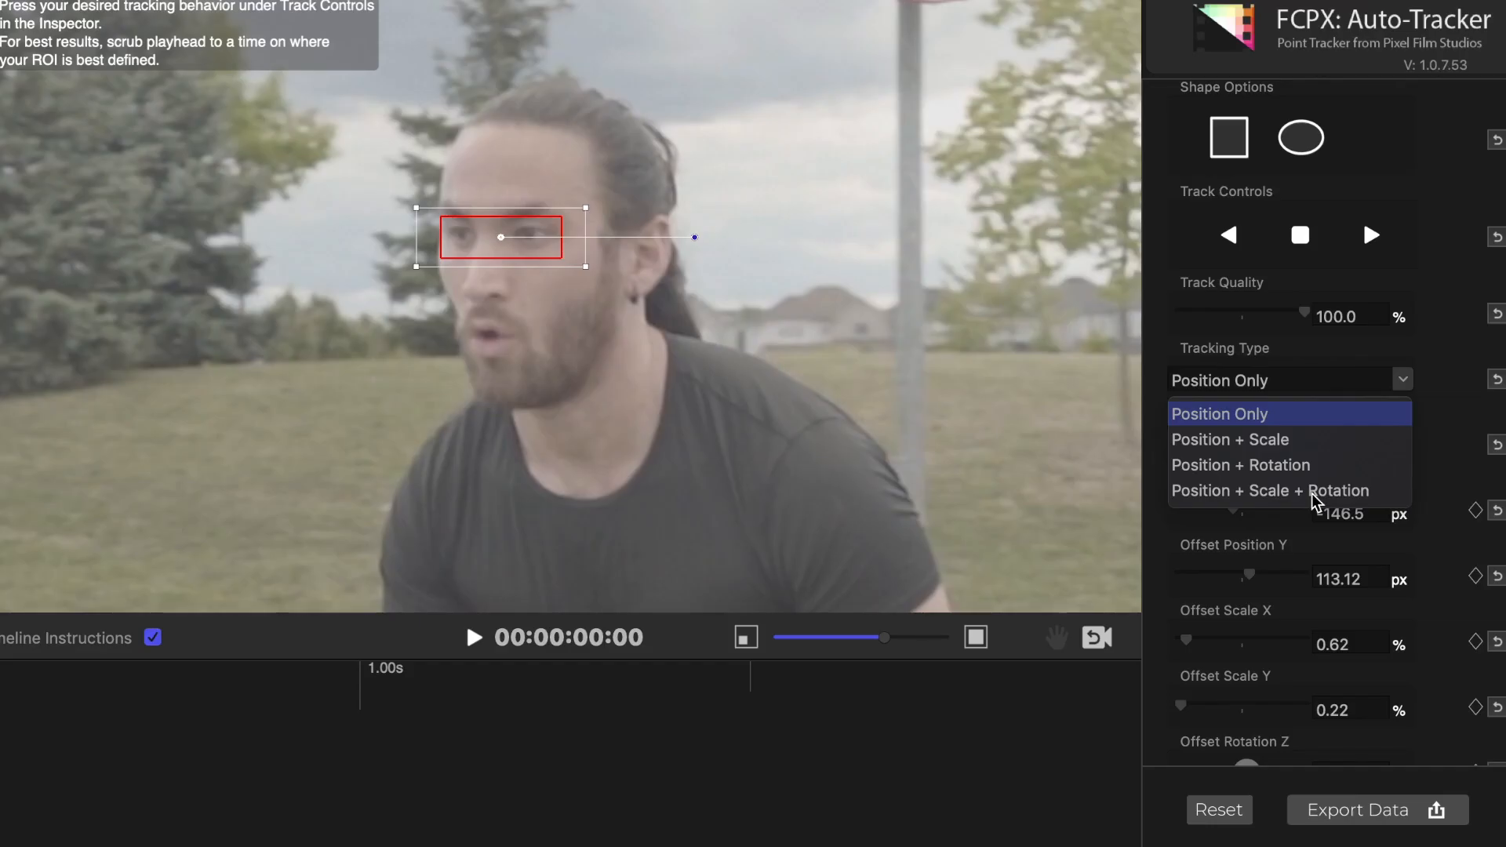
click(1218, 412)
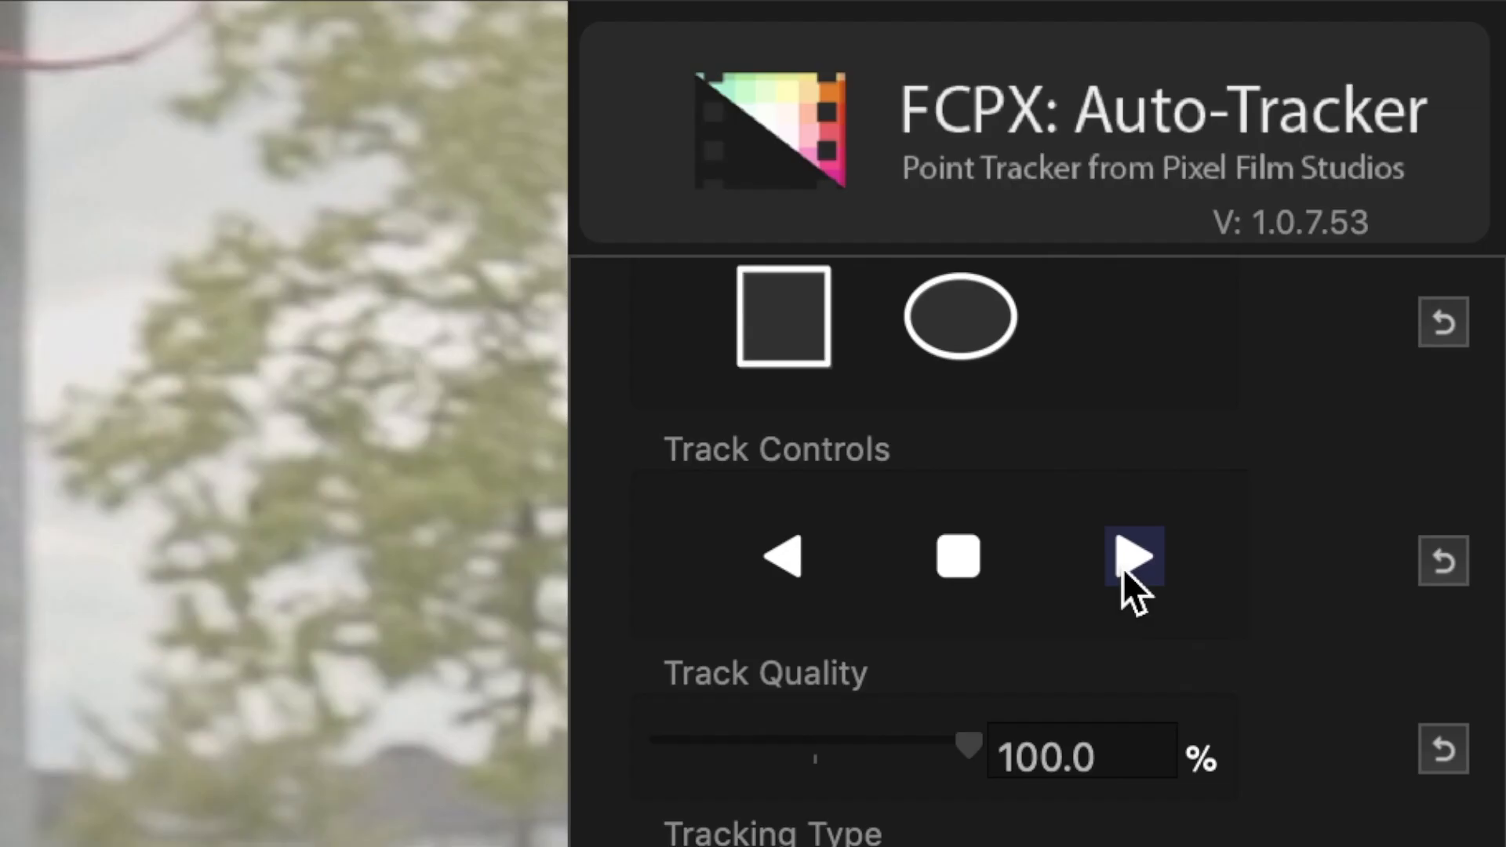
Step: Track the eyes forward through the clip and begin exporting the track data
click(1133, 557)
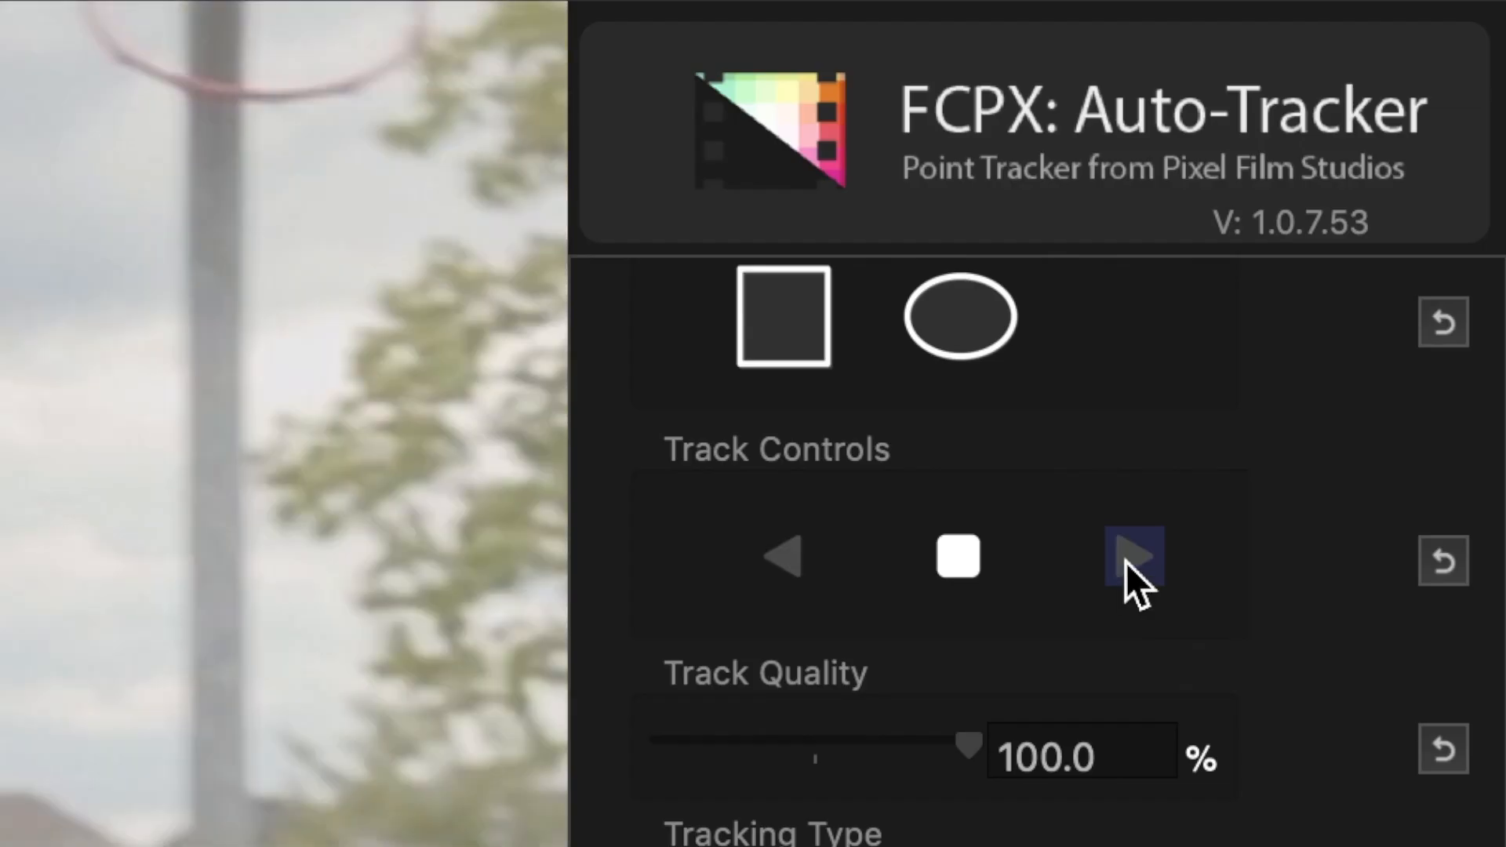
click(1133, 557)
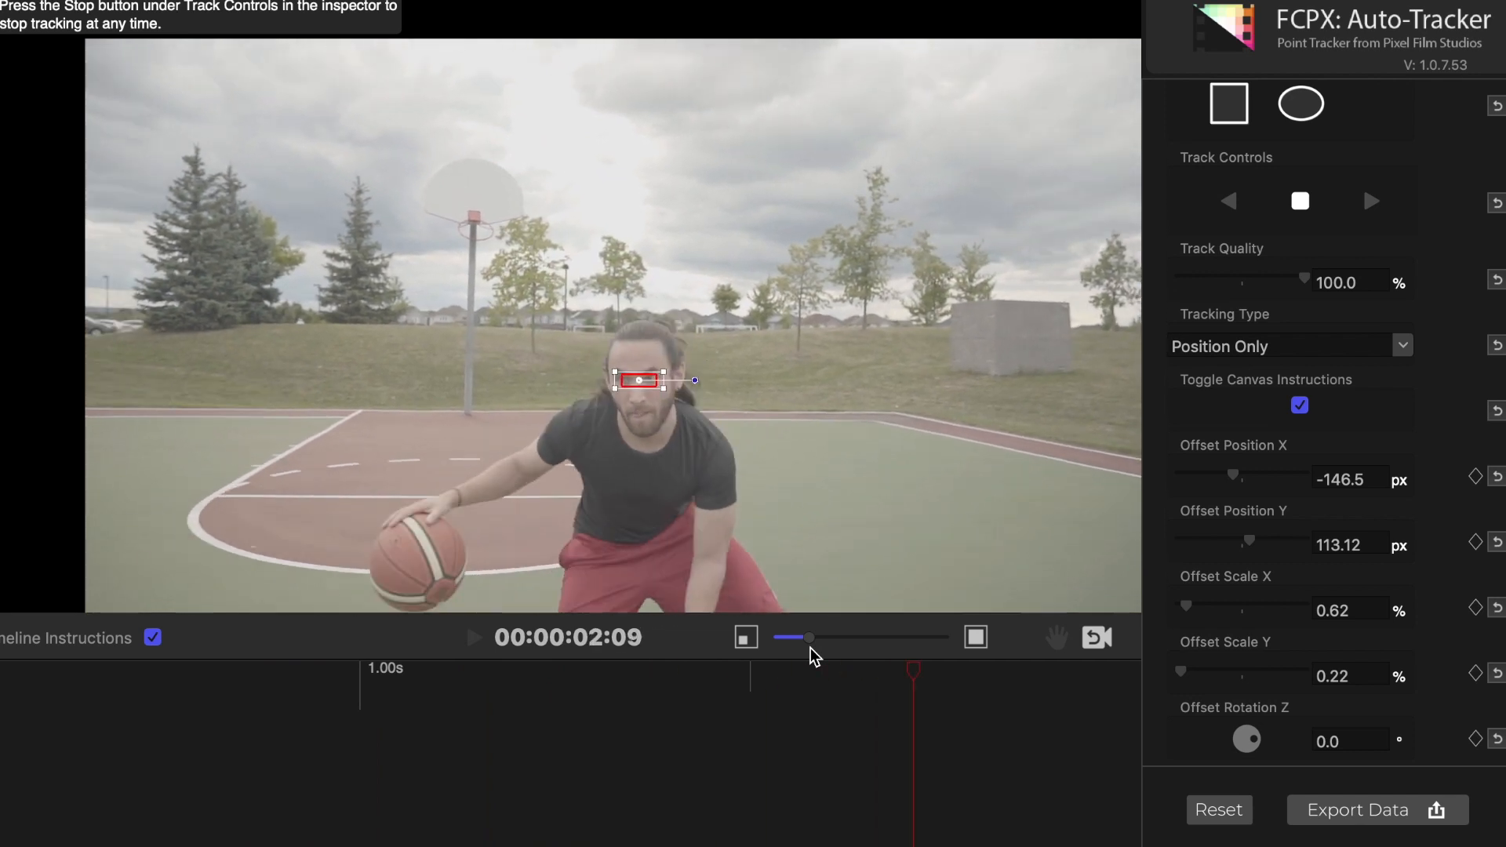
click(1369, 809)
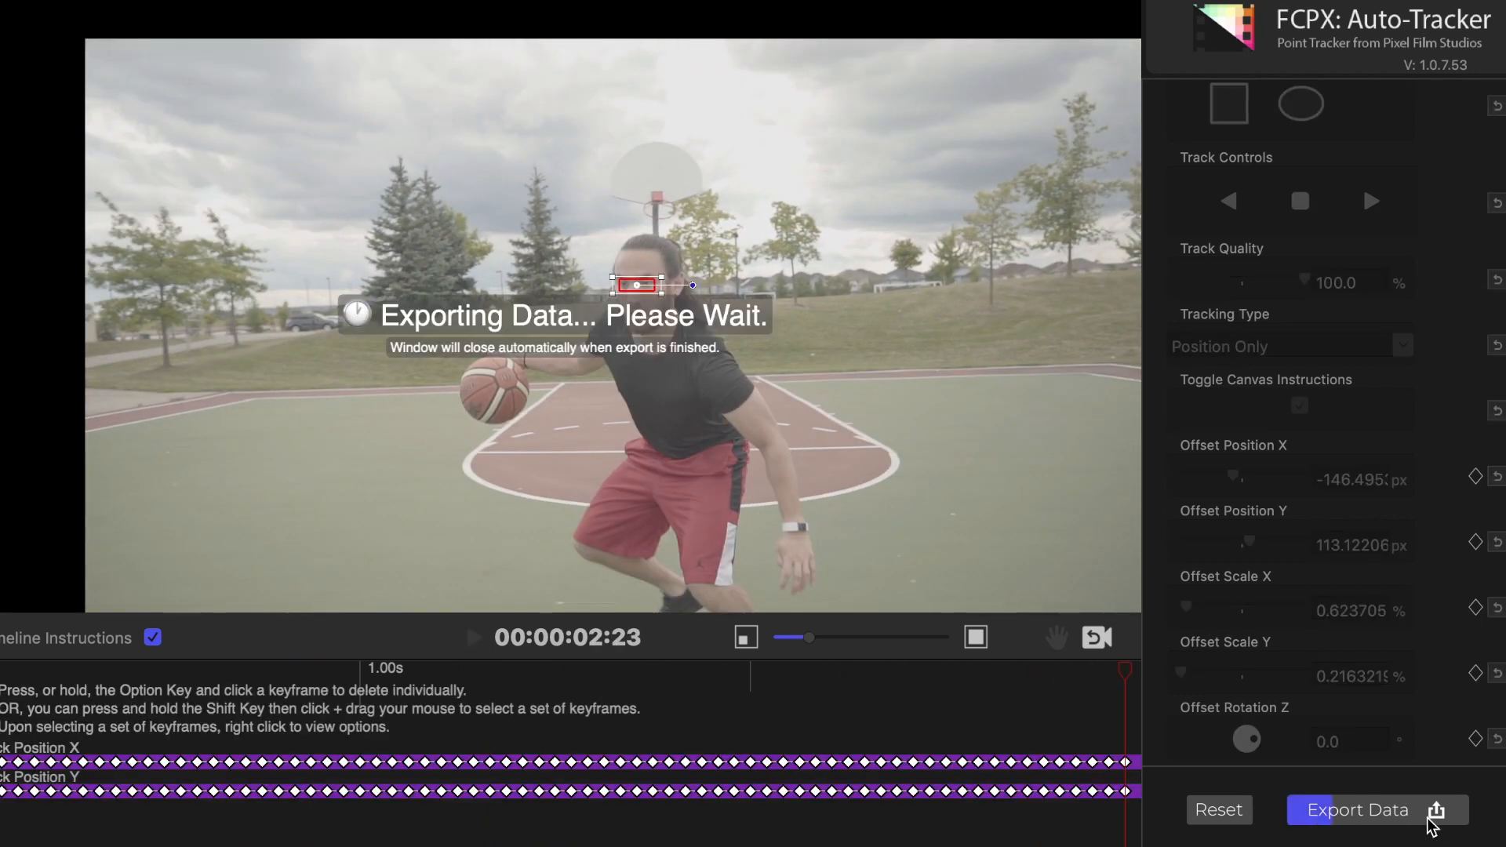
Step: Export the eye-tracking data back to Final Cut Pro X
click(1356, 810)
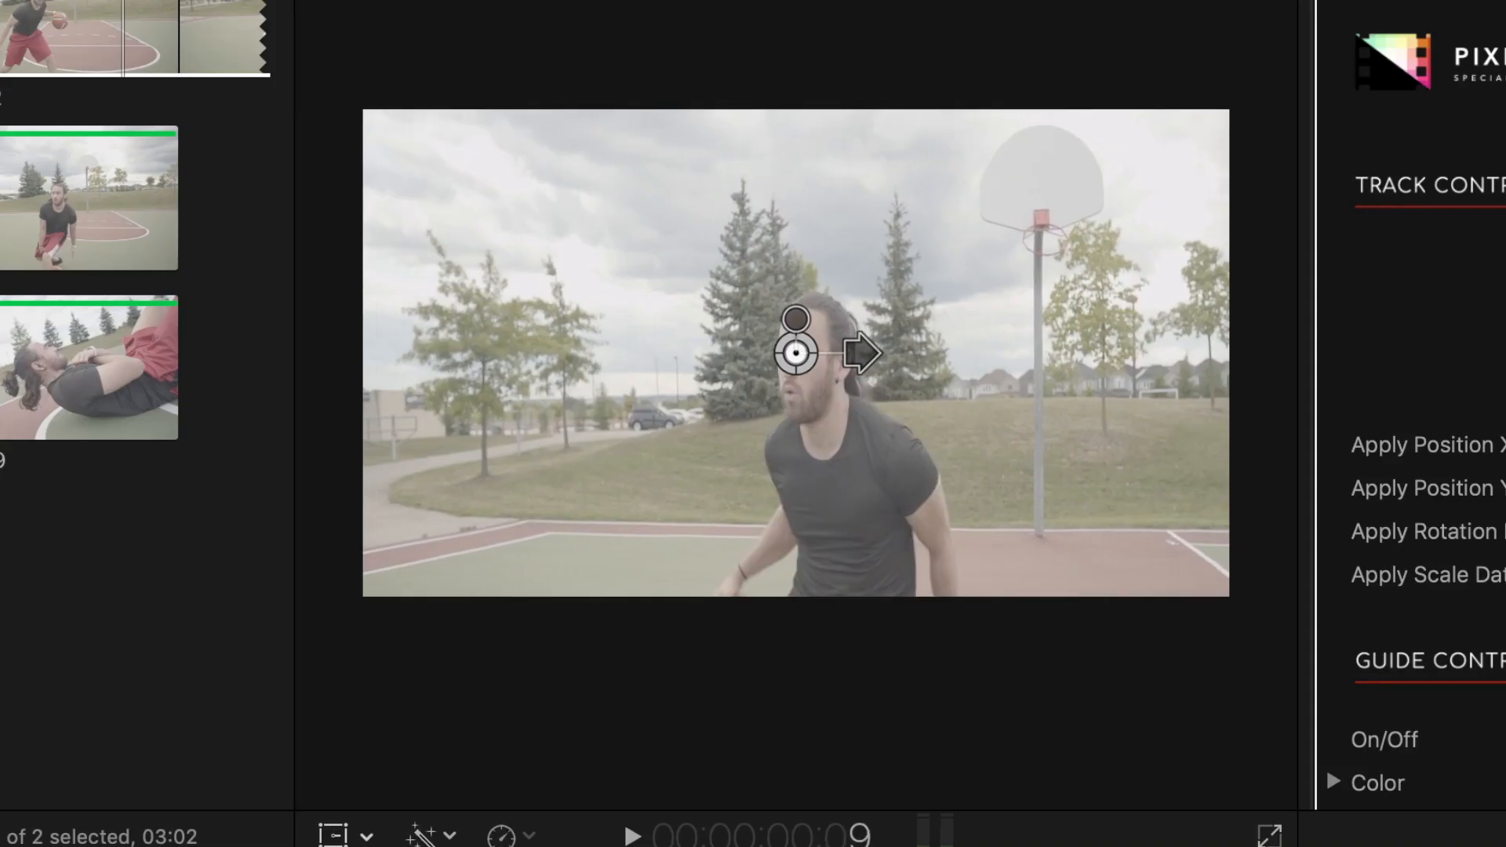
Step: Disable Apply Scale Data on C0412 and toggle the framing guide overlay
click(631, 835)
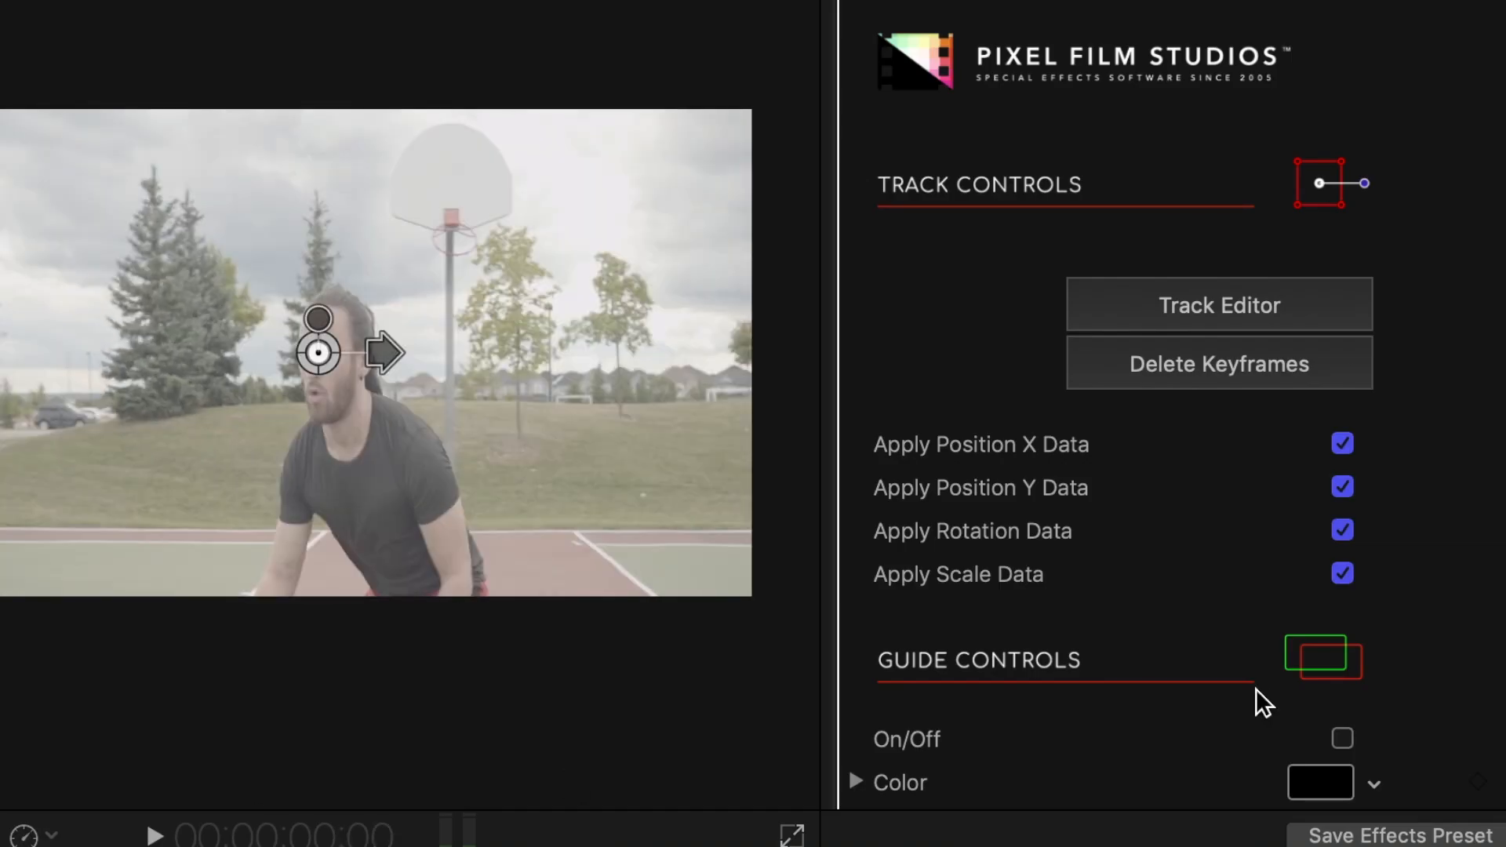
click(1342, 574)
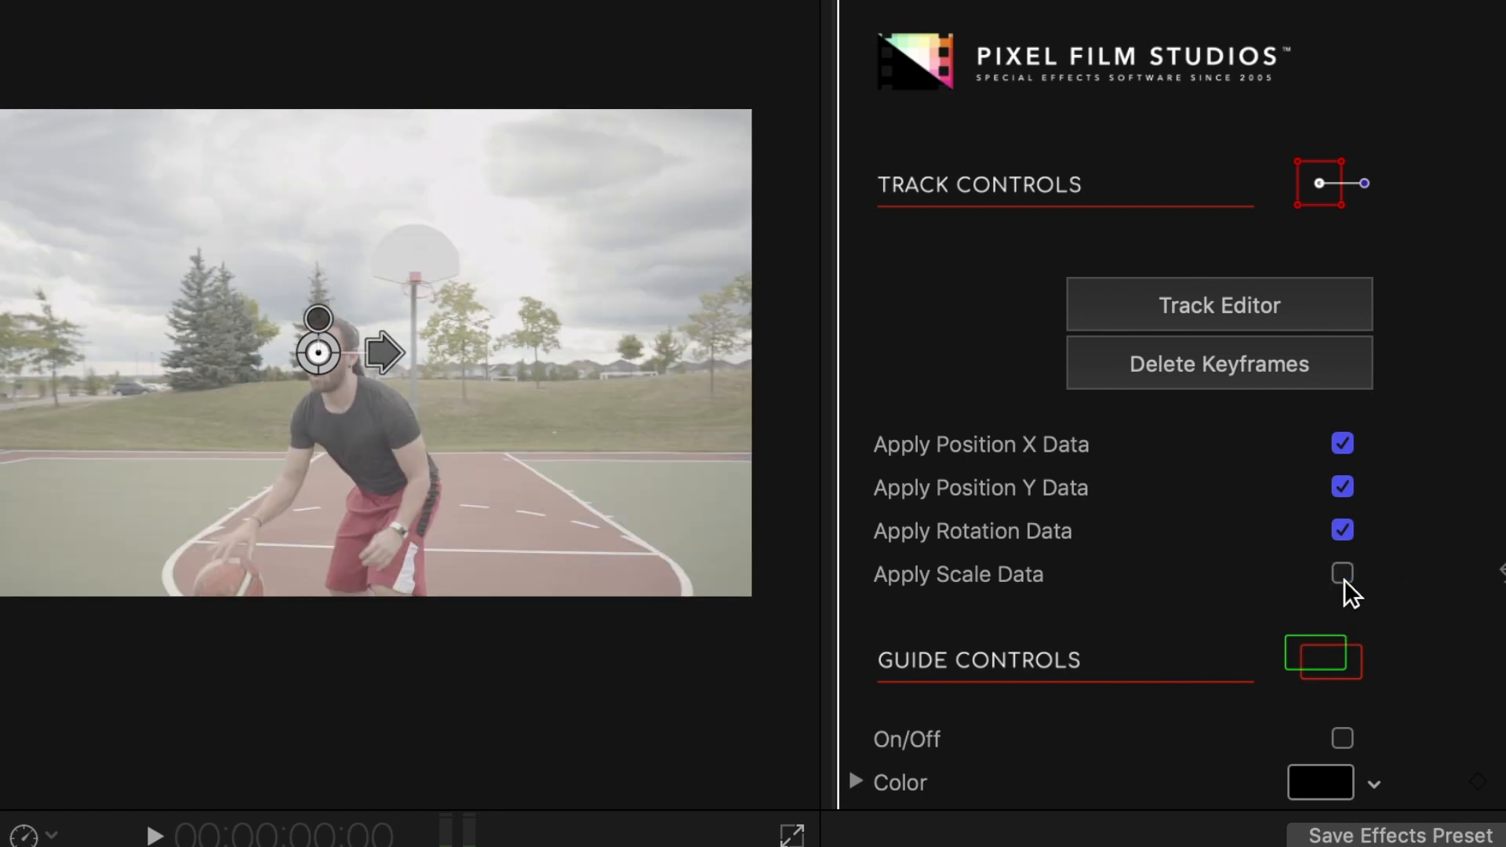
scroll(down, 3)
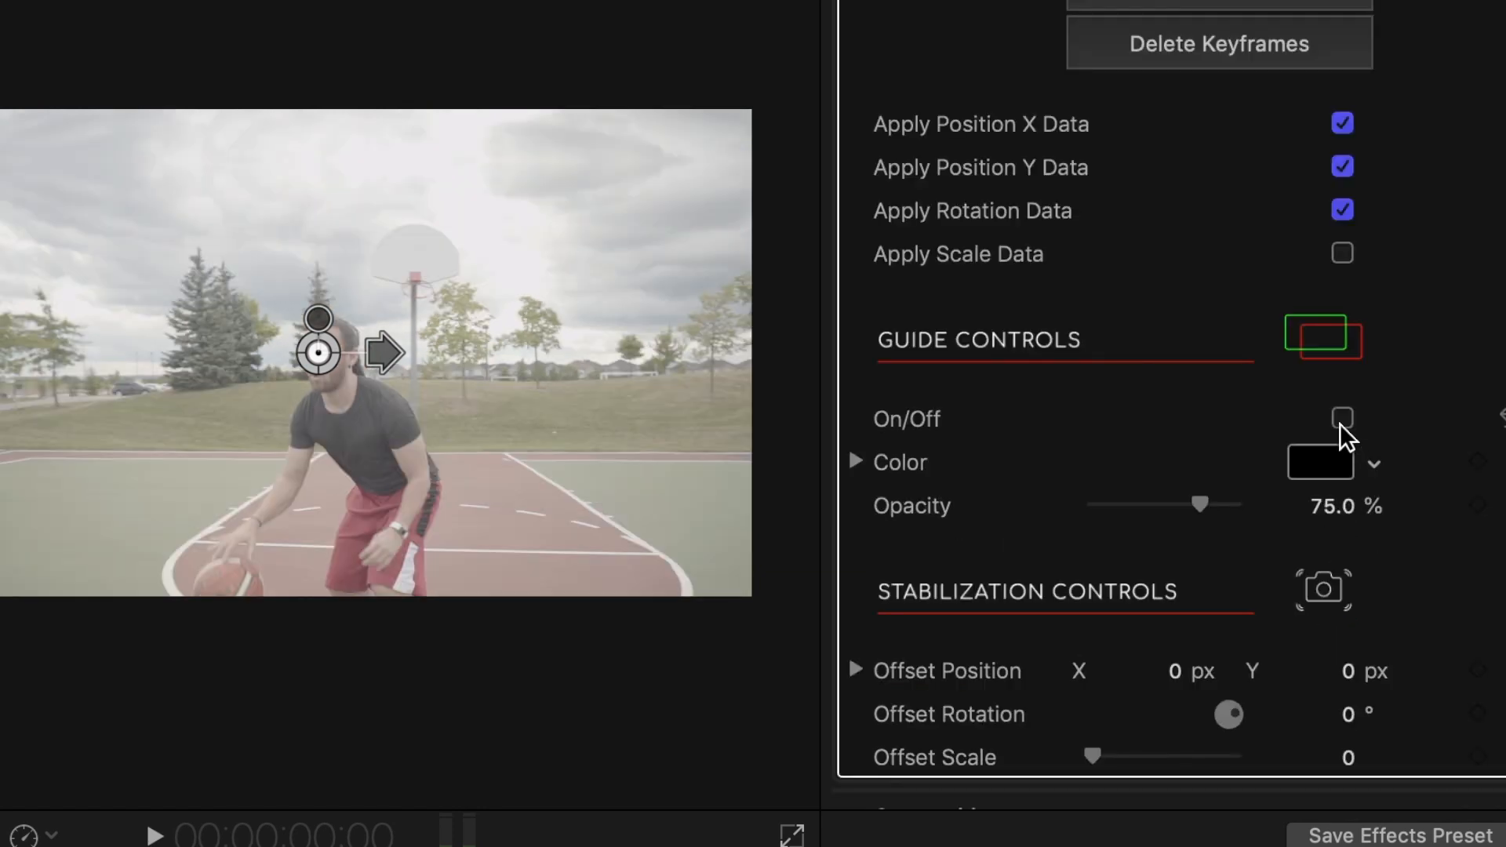
click(1342, 419)
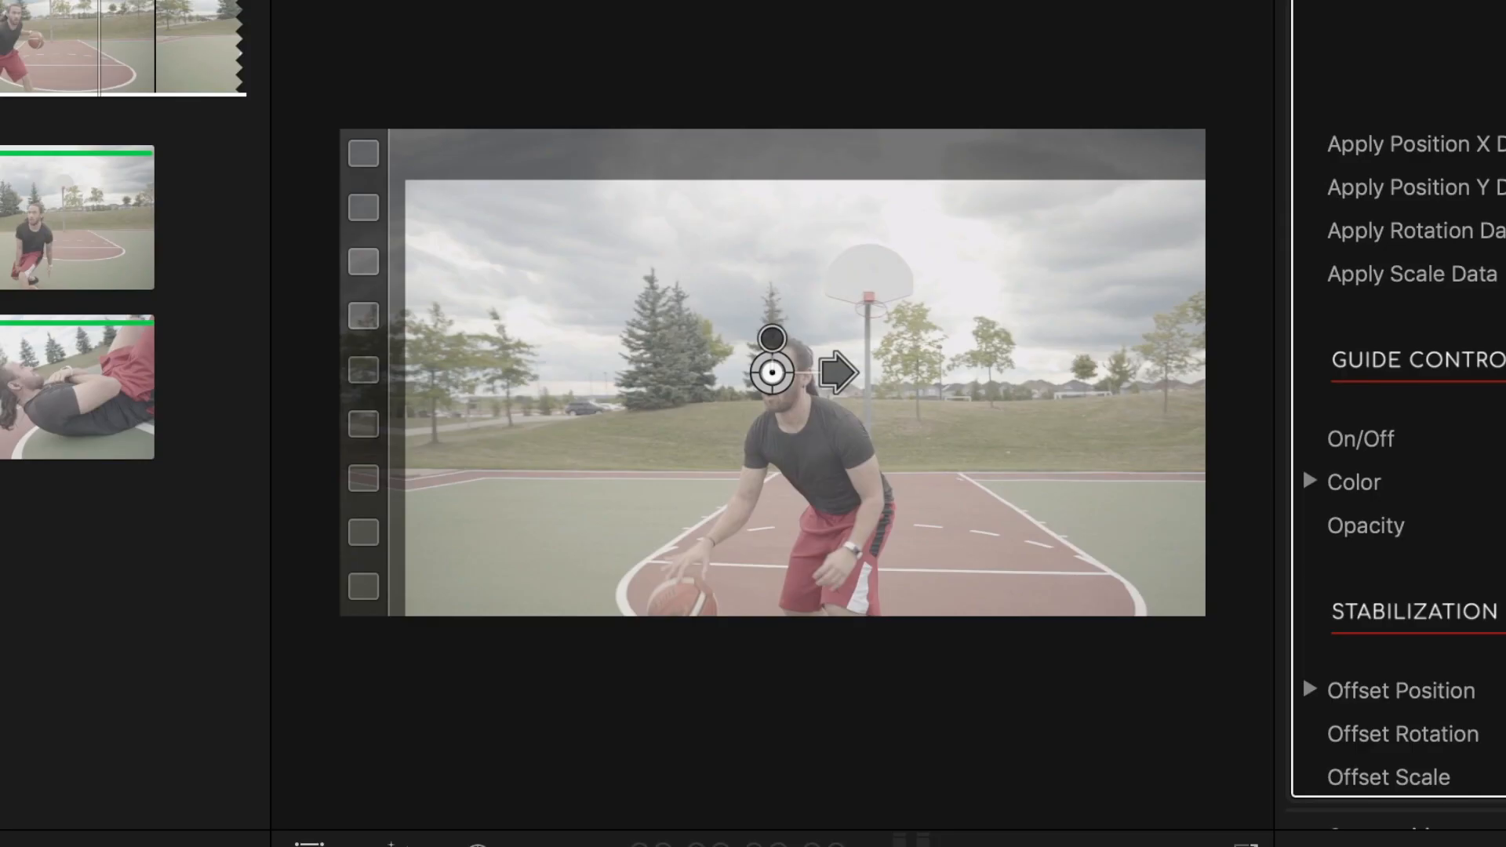
mouse_move(1206, 26)
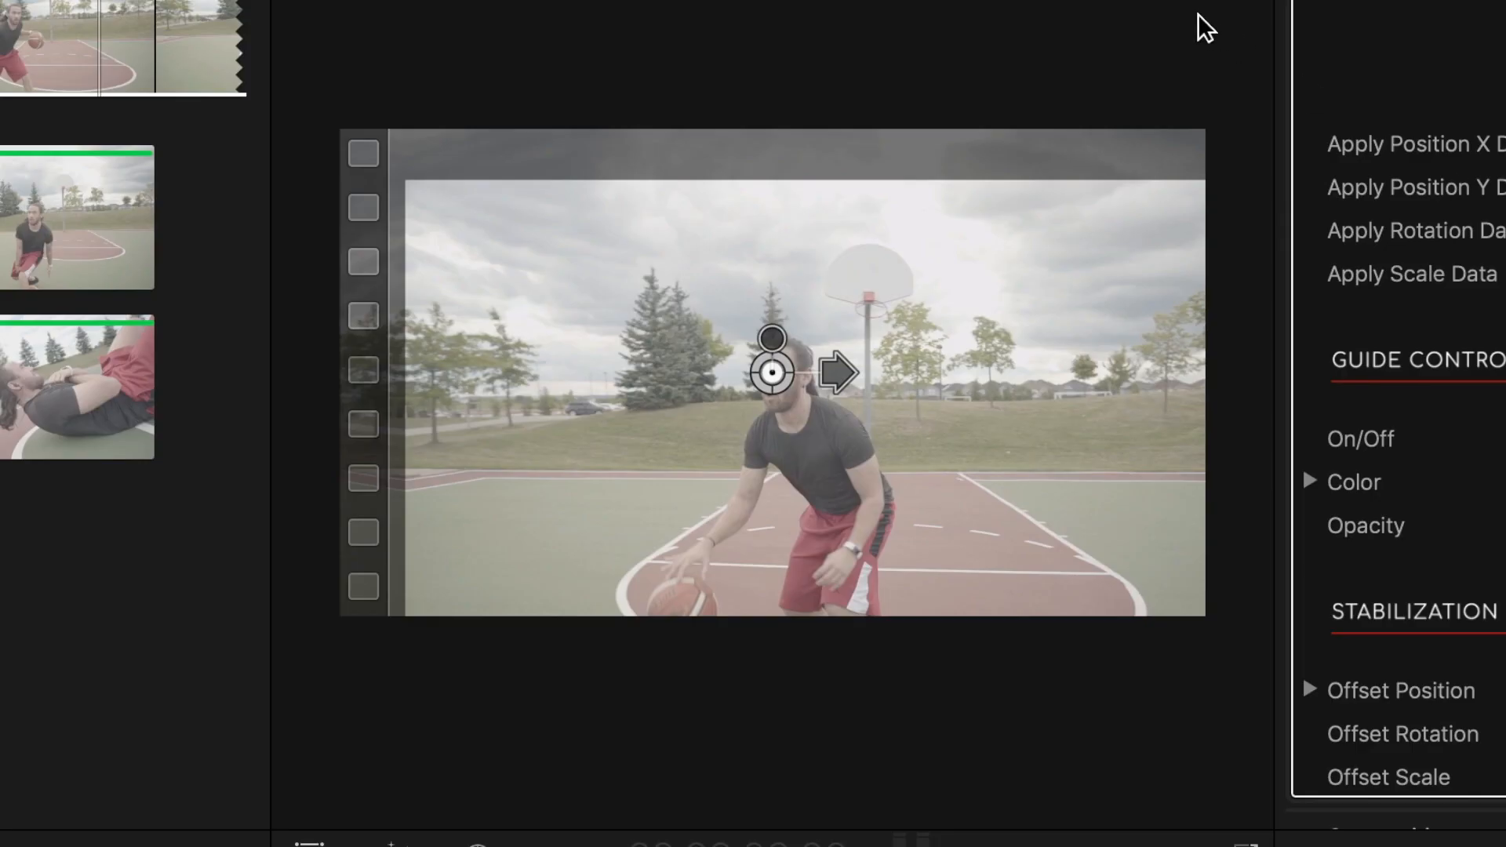
mouse_move(549, 177)
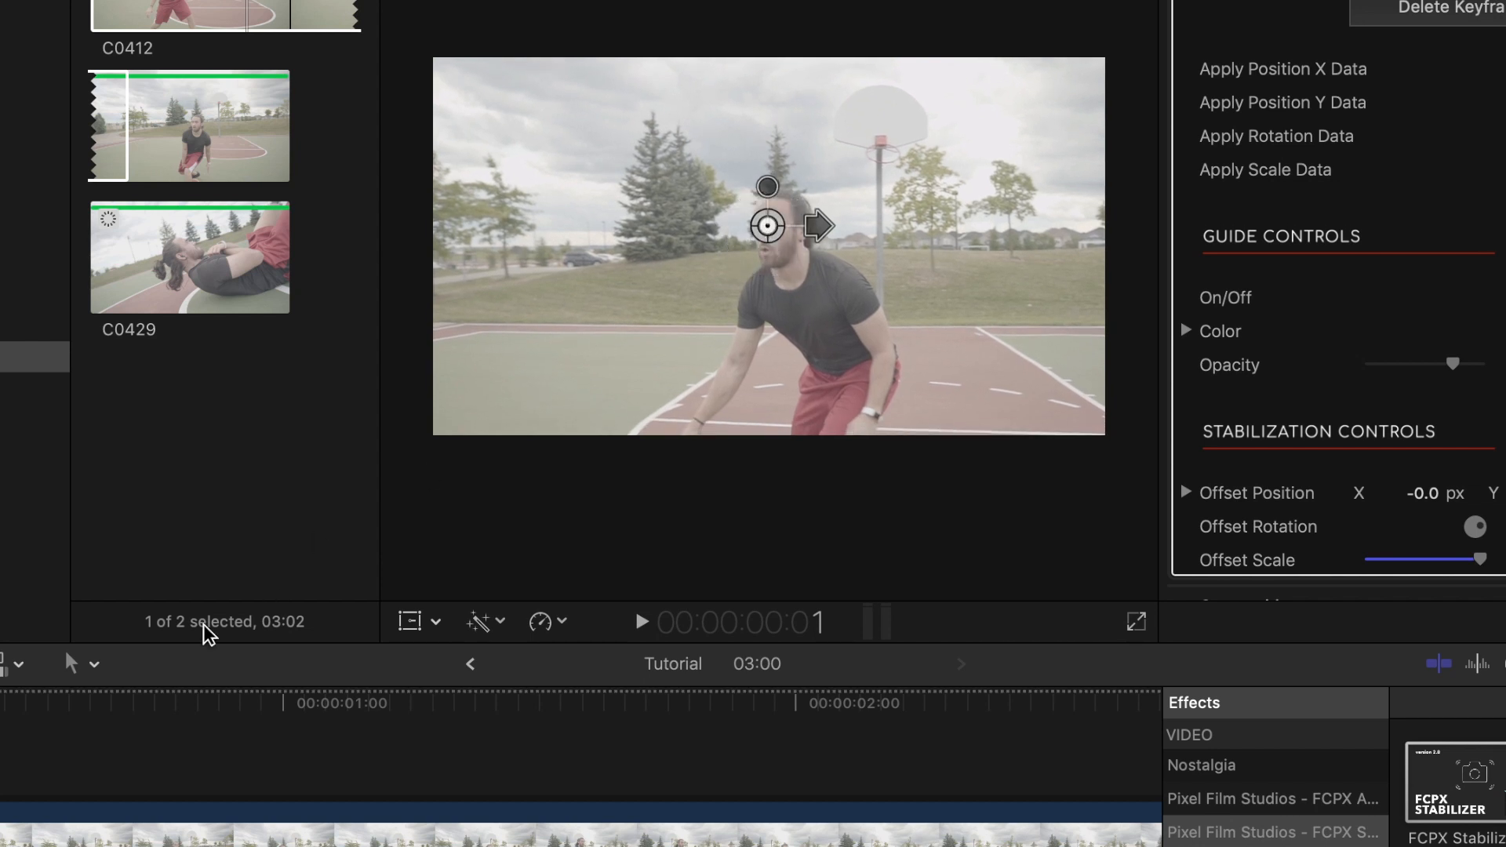
Step: Apply FCPX Stabilizer 2.0 to clip C0429 in the Tutorial 2 project
click(640, 621)
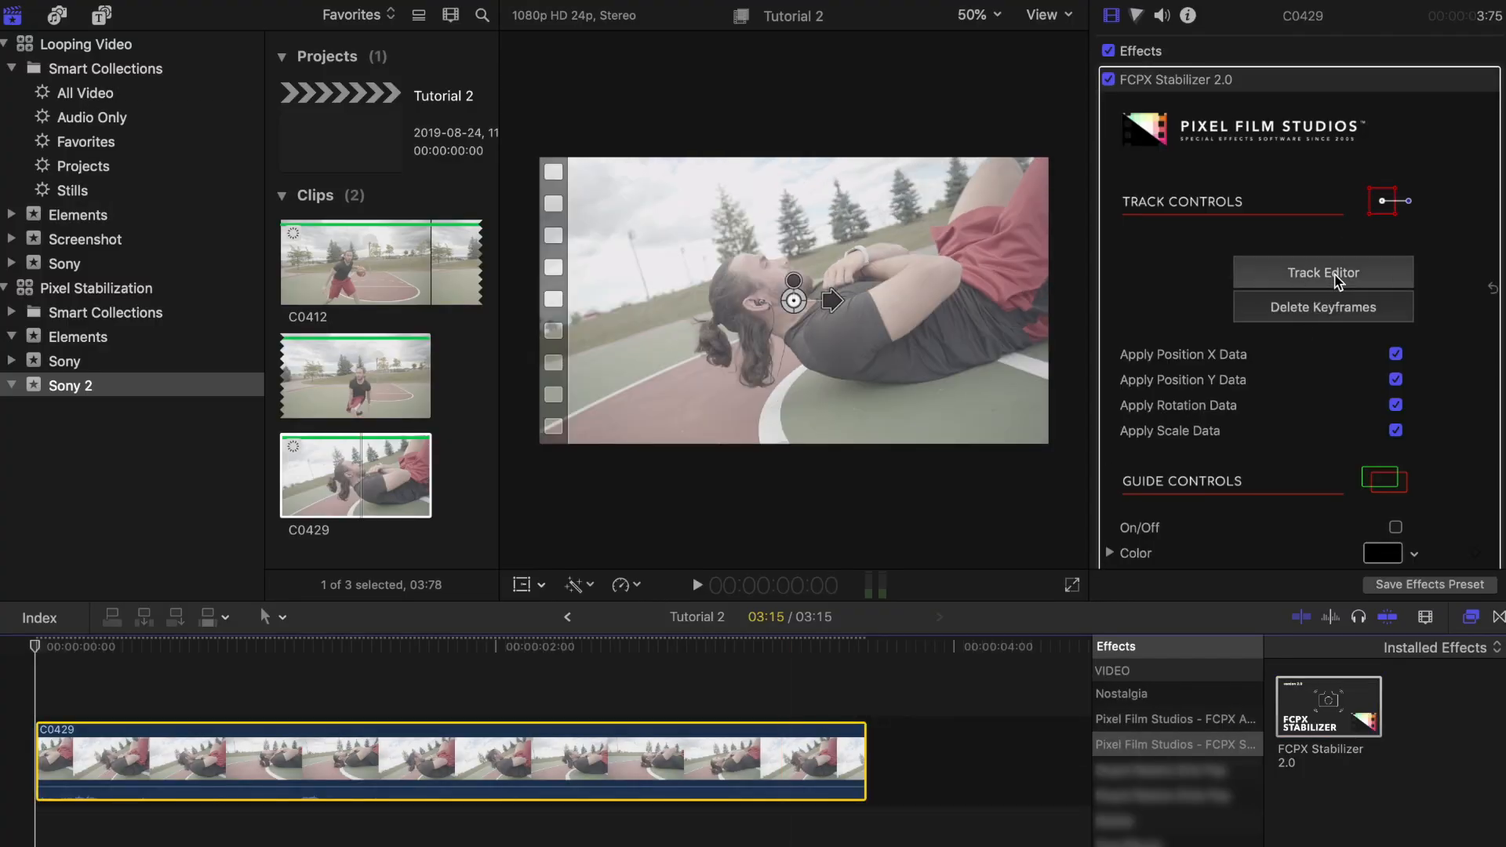
Step: Launch the Track Editor for C0429 and fit the ROI box around the earbud
click(1321, 271)
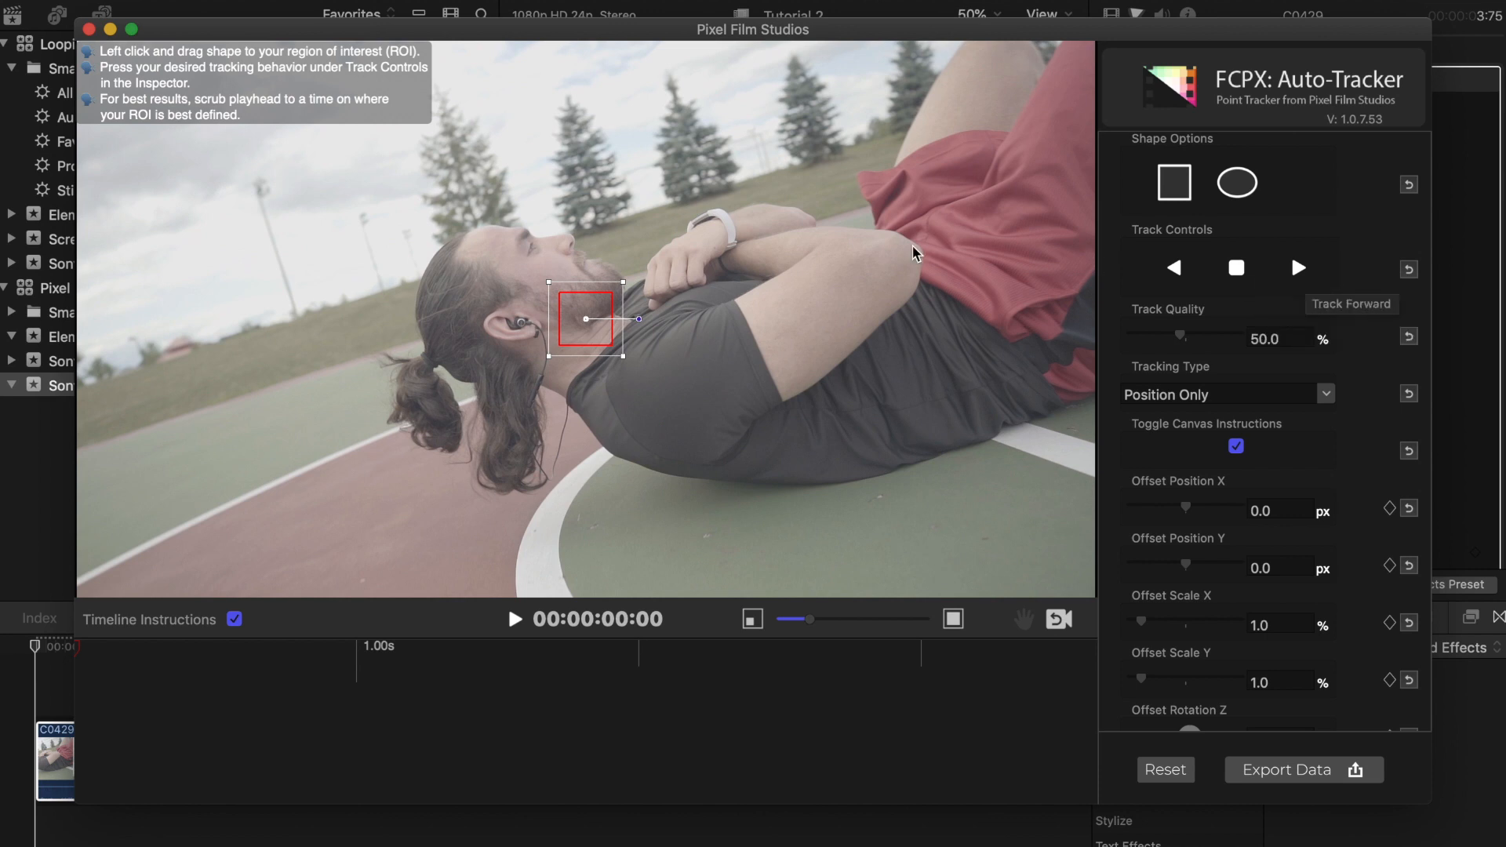
drag(586, 318, 410, 323)
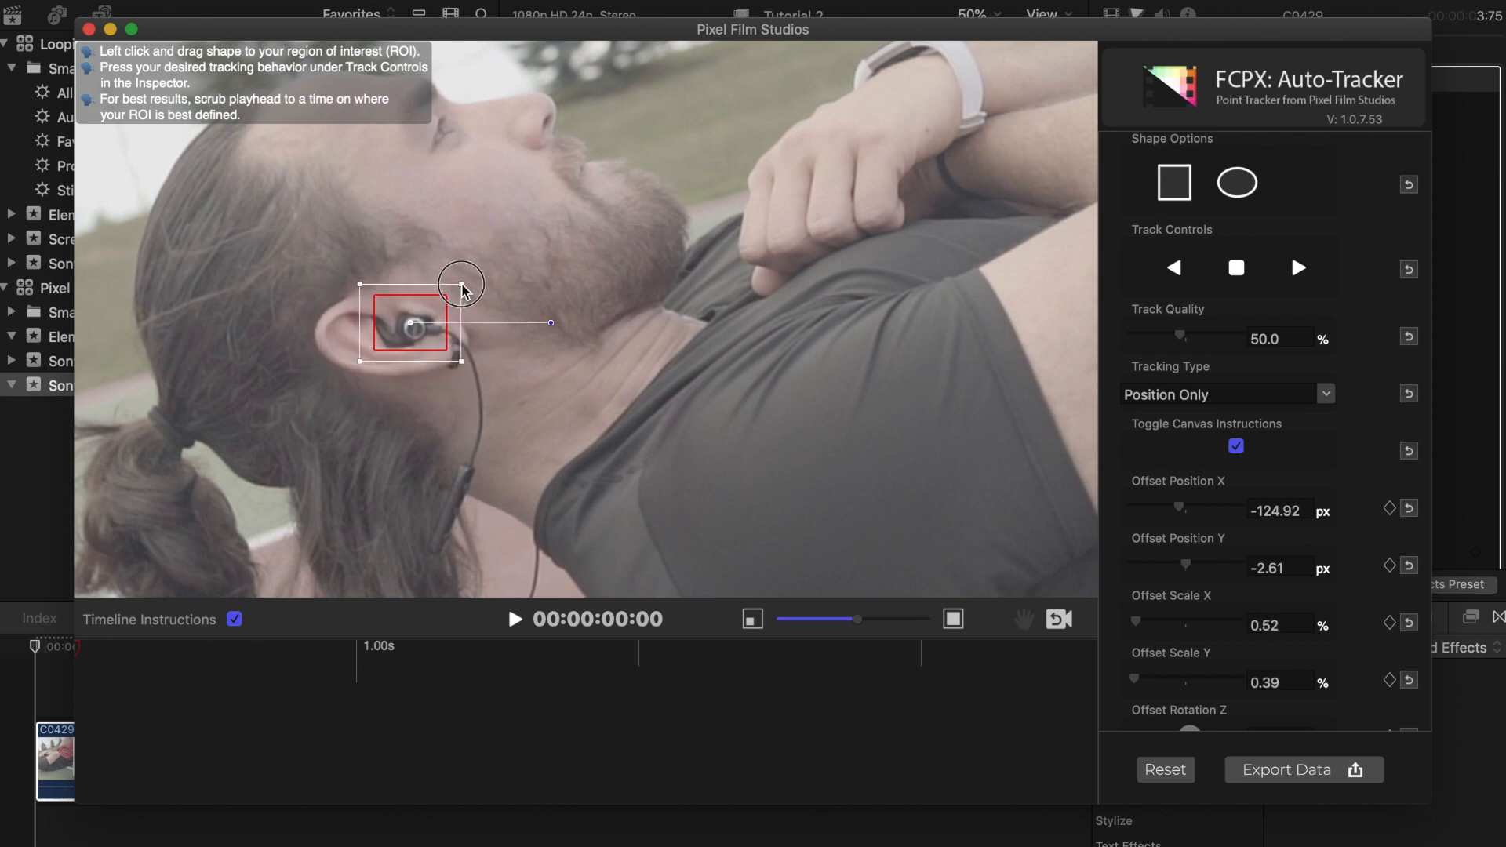
drag(461, 284, 427, 332)
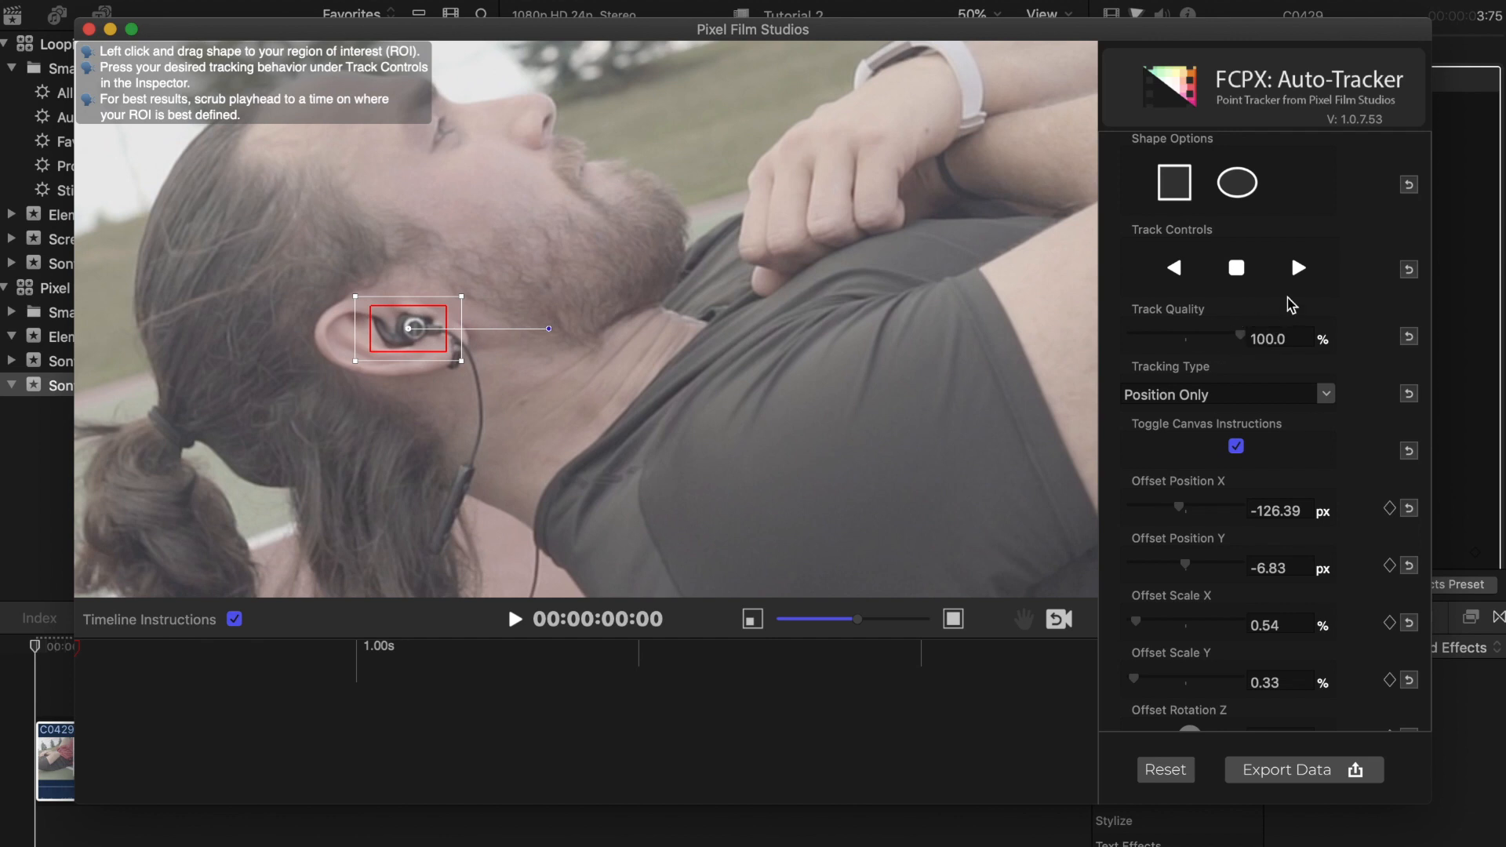
Step: Track the earbud forward at 100% quality and export the data to Final Cut Pro X
click(1298, 268)
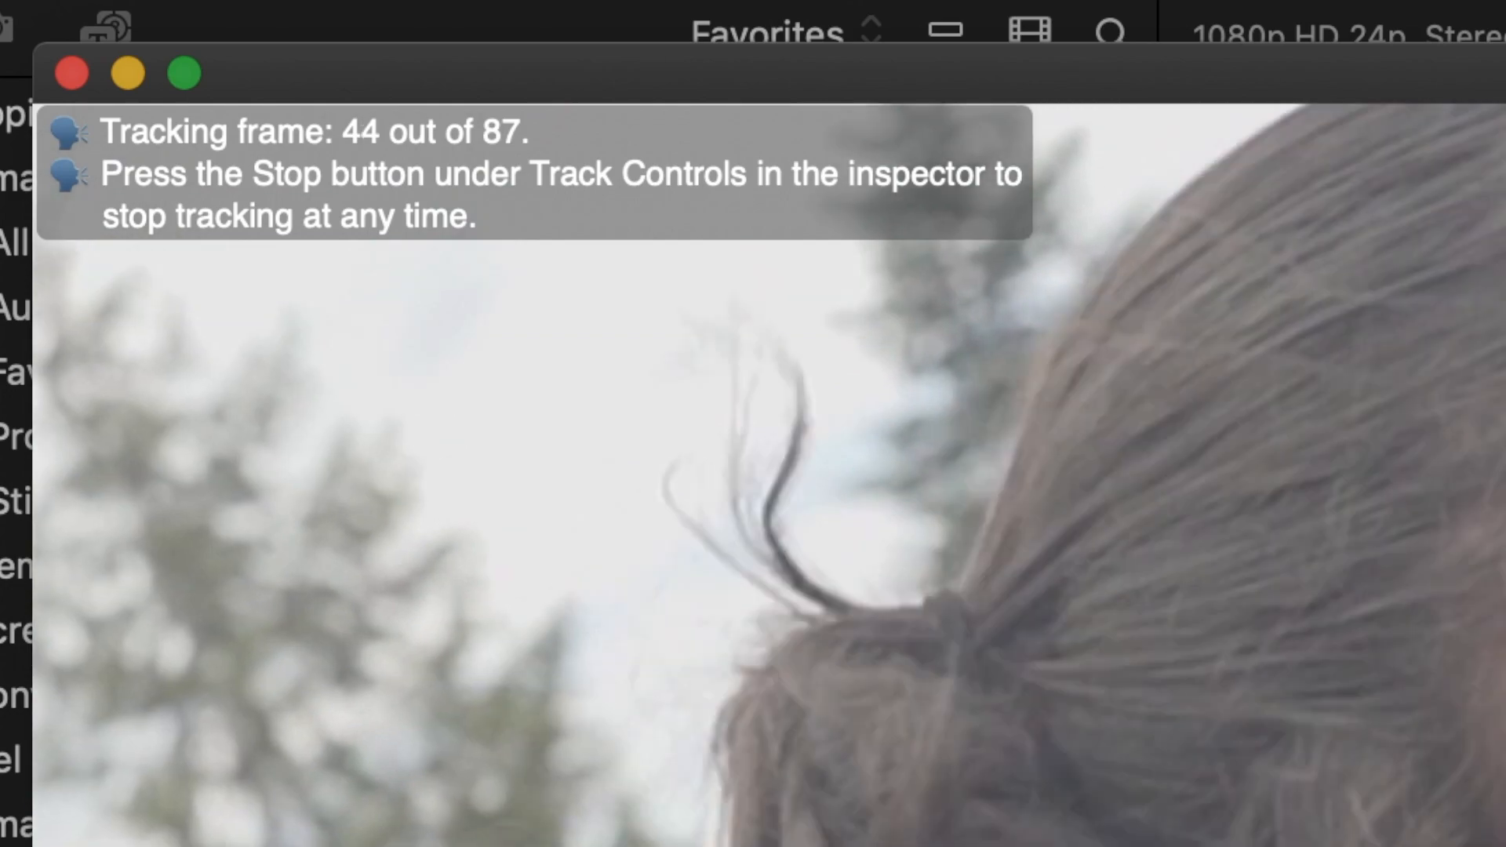
click(1302, 769)
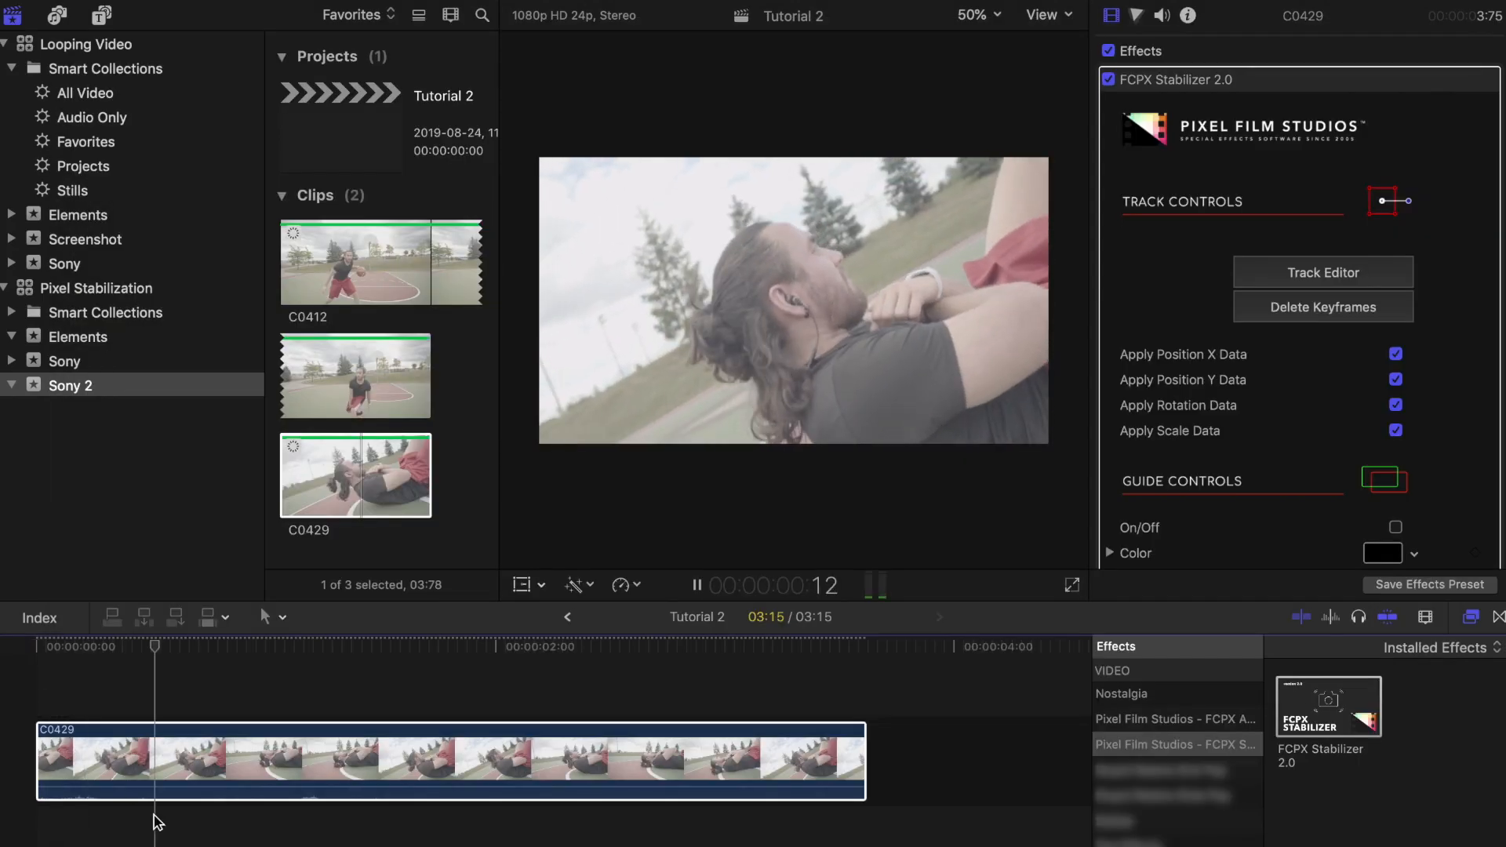
click(596, 648)
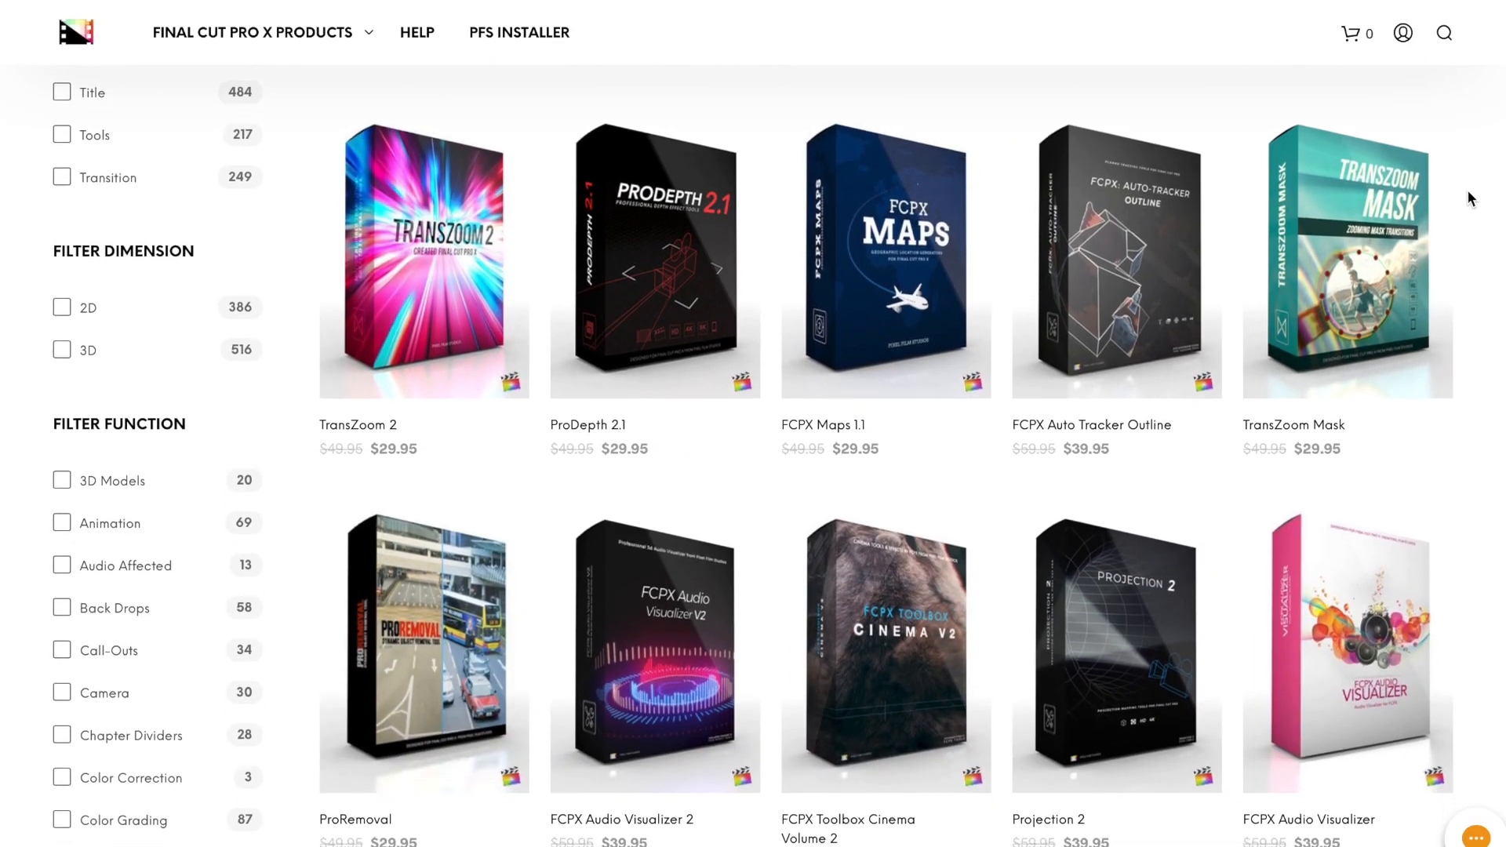
Step: Scroll through the Final Cut Pro X Products catalog toward the neon-light effect page
scroll(down, 3)
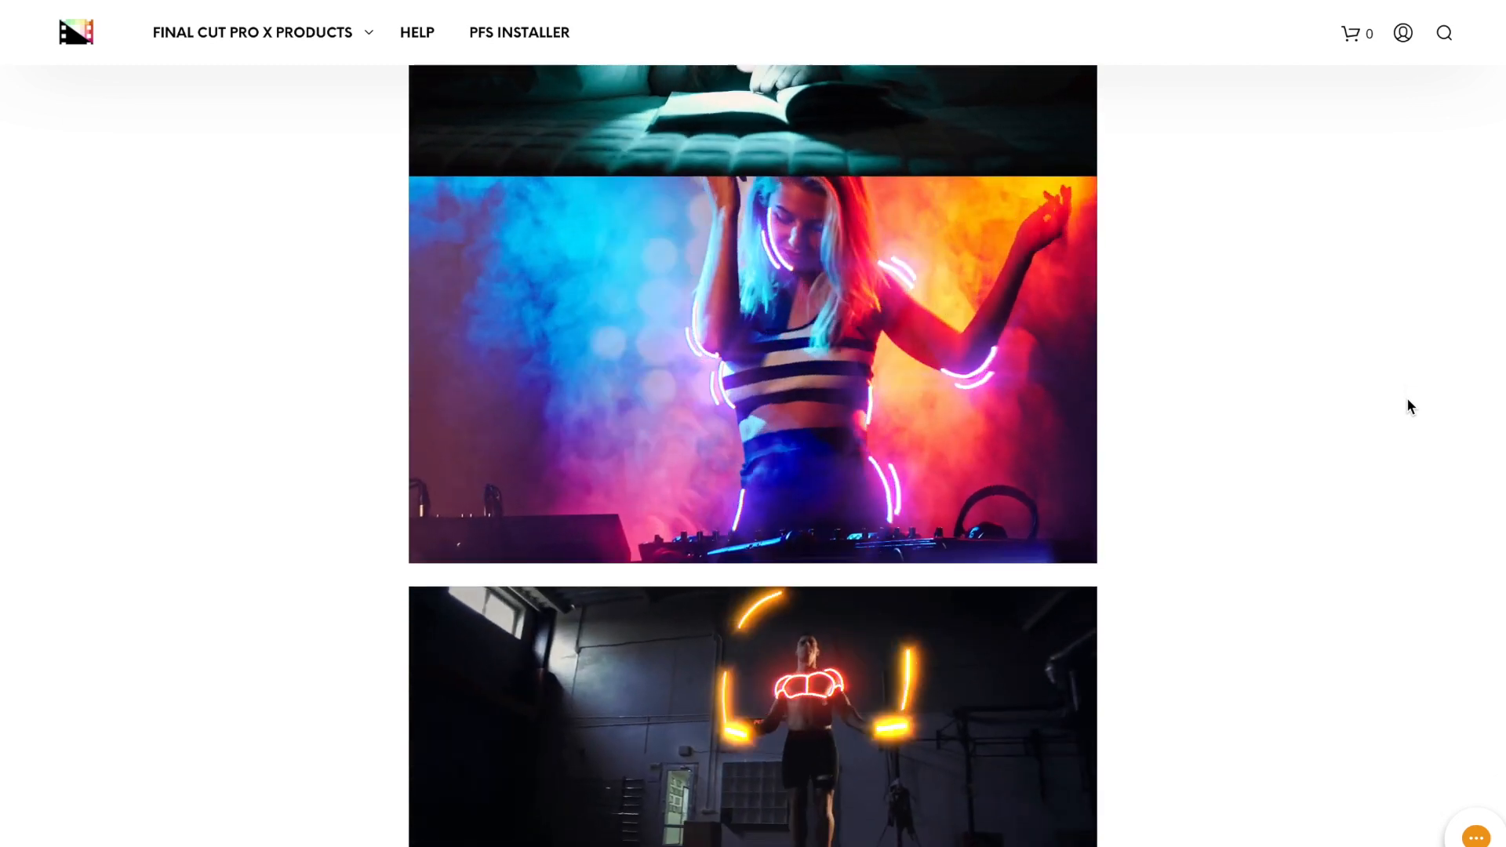
scroll(down, 3)
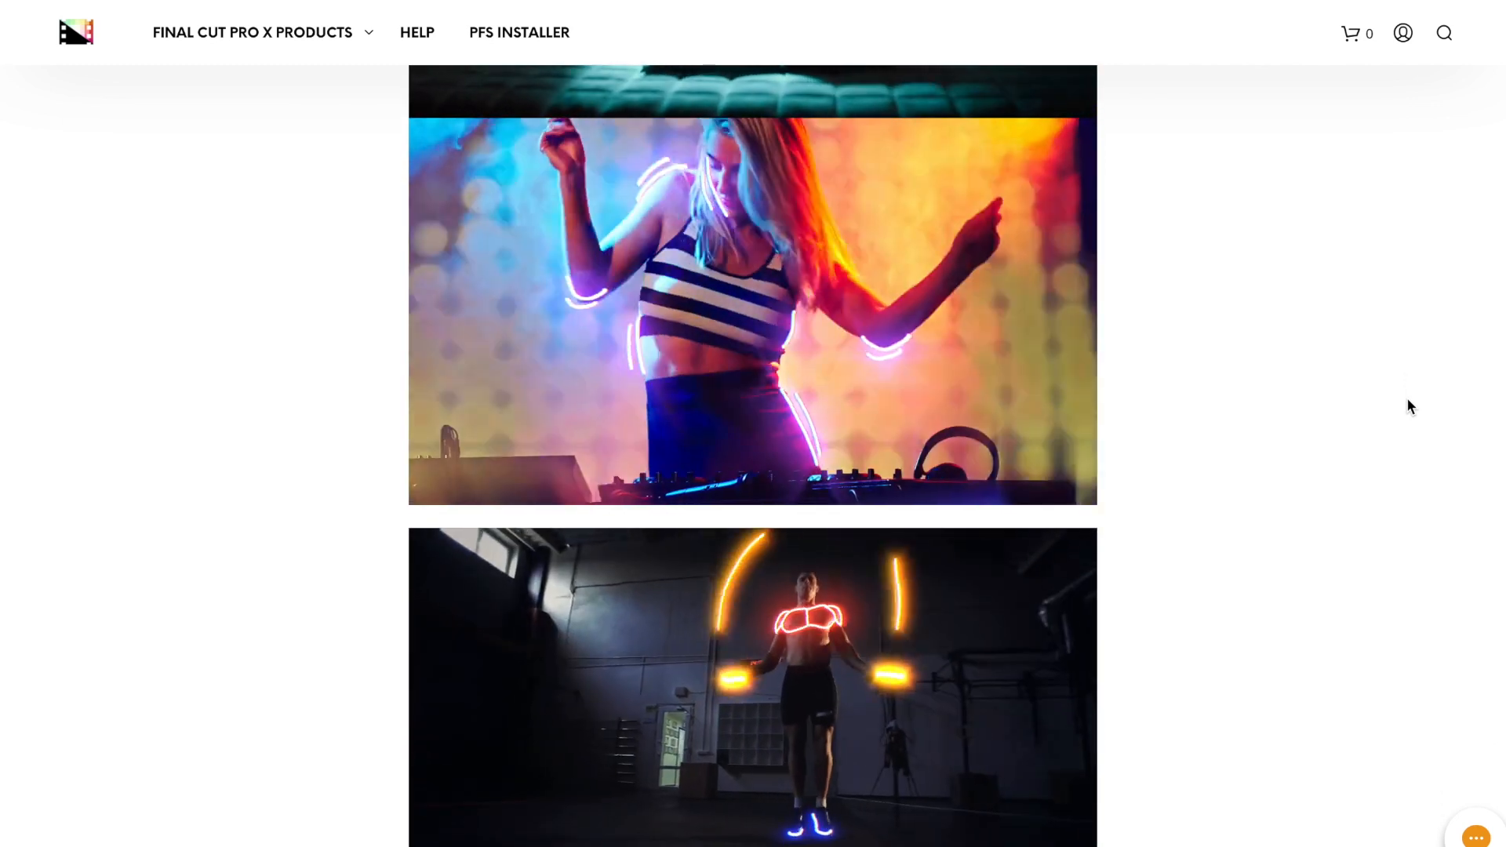